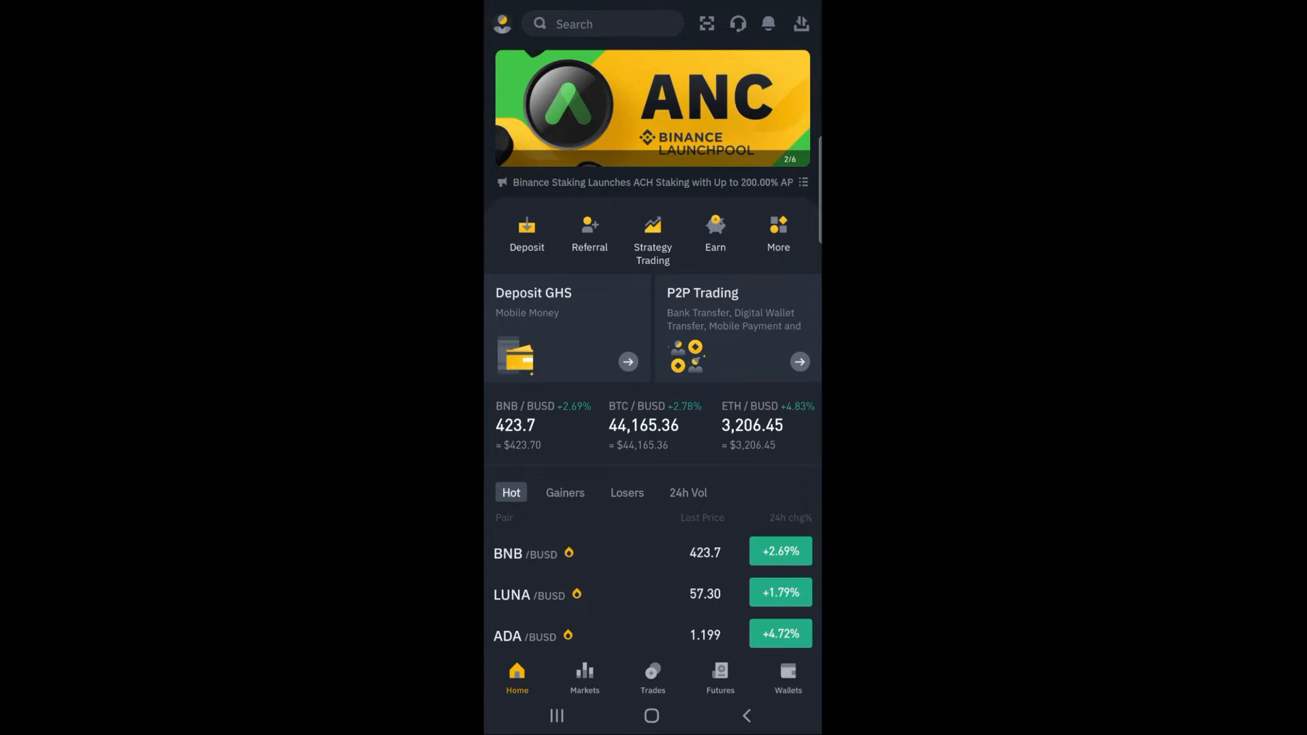
Step: Go to Trades and switch to P2P trading for USDT sellers priced in GHS
click(652, 675)
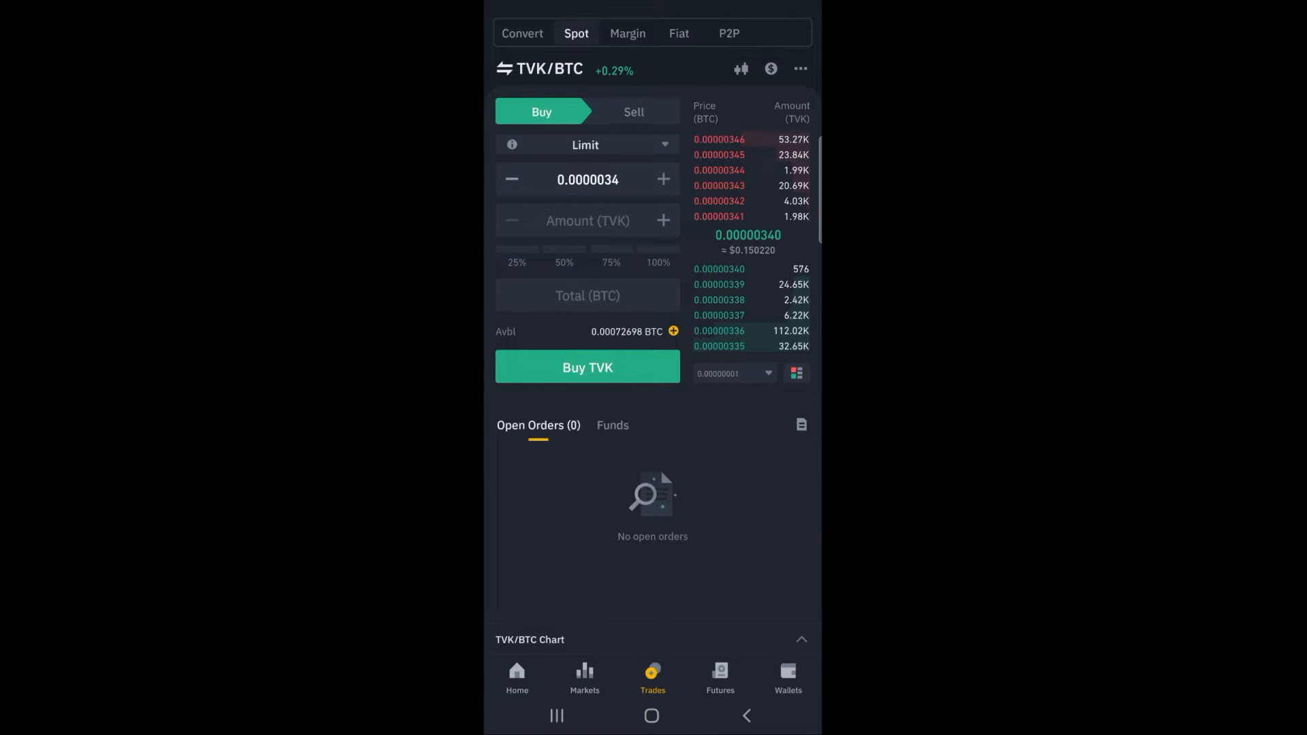
click(727, 32)
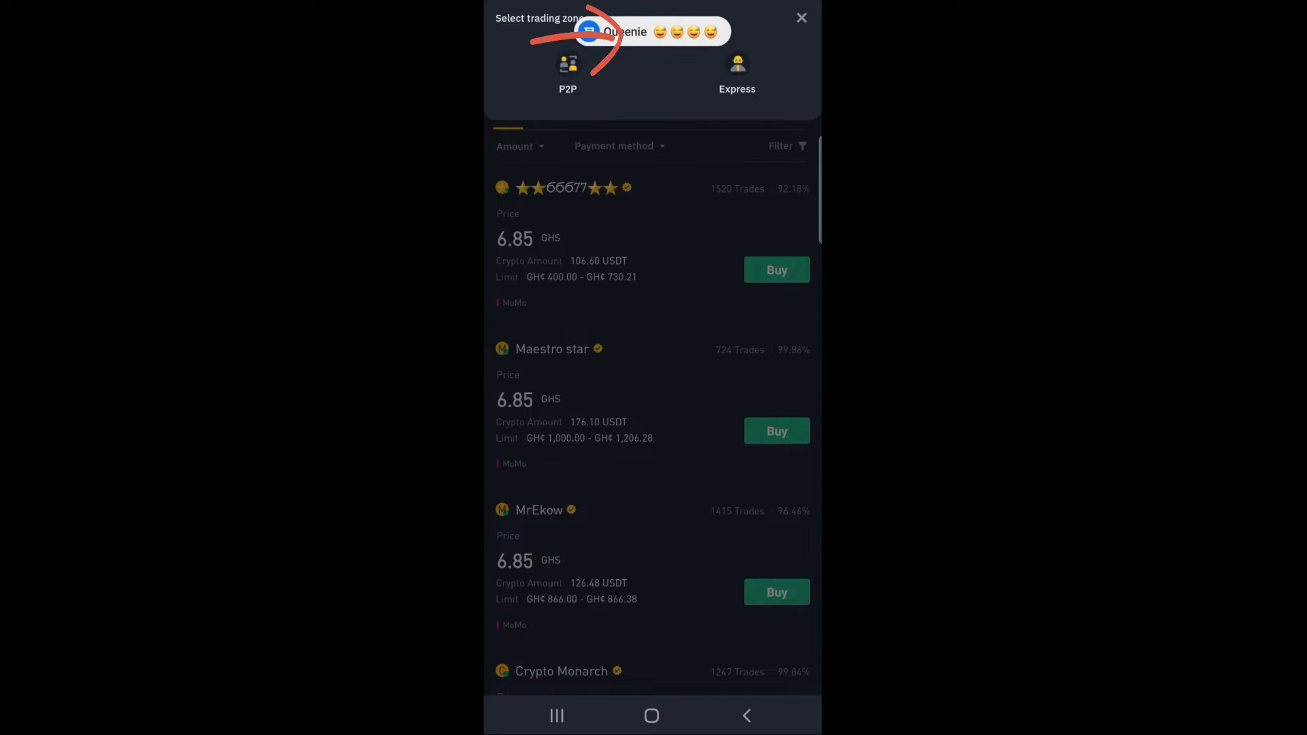
Step: Choose the Express zone and submit a GH₵400 buy amount for USDT
click(737, 68)
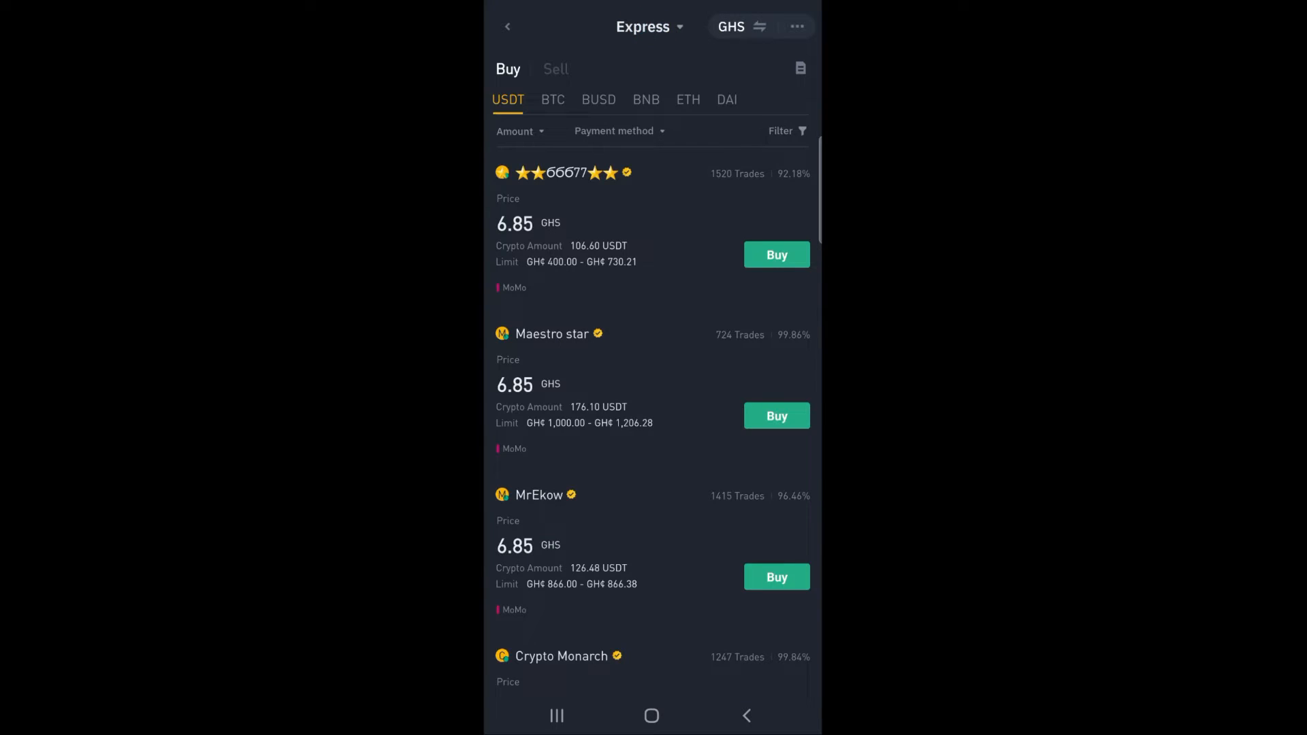
click(775, 254)
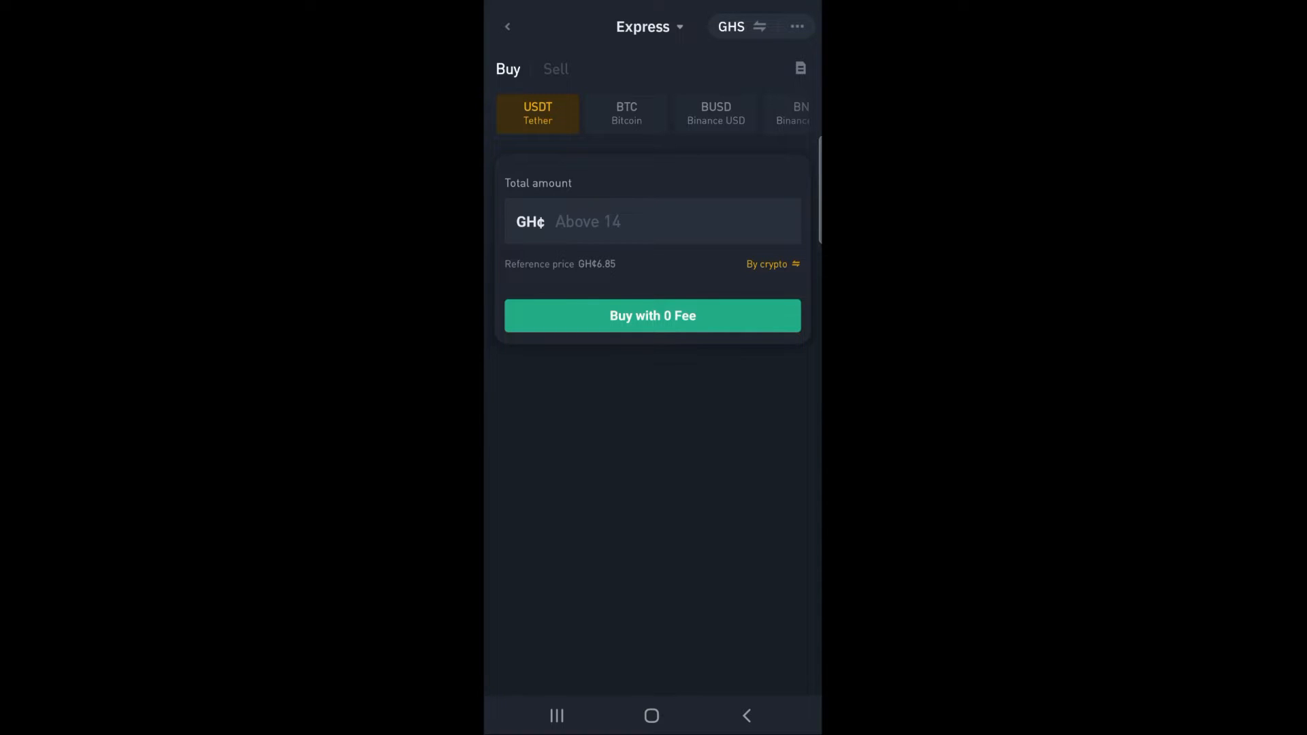
click(651, 221)
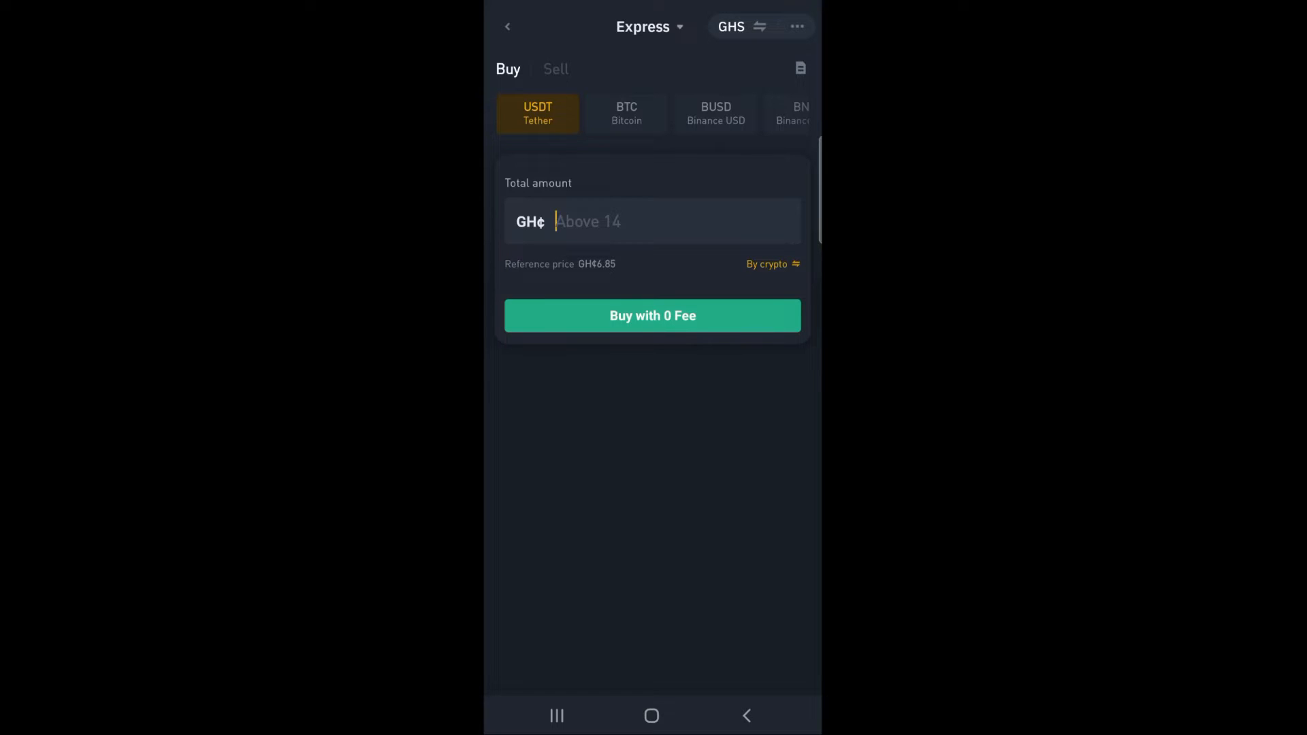
text(4)
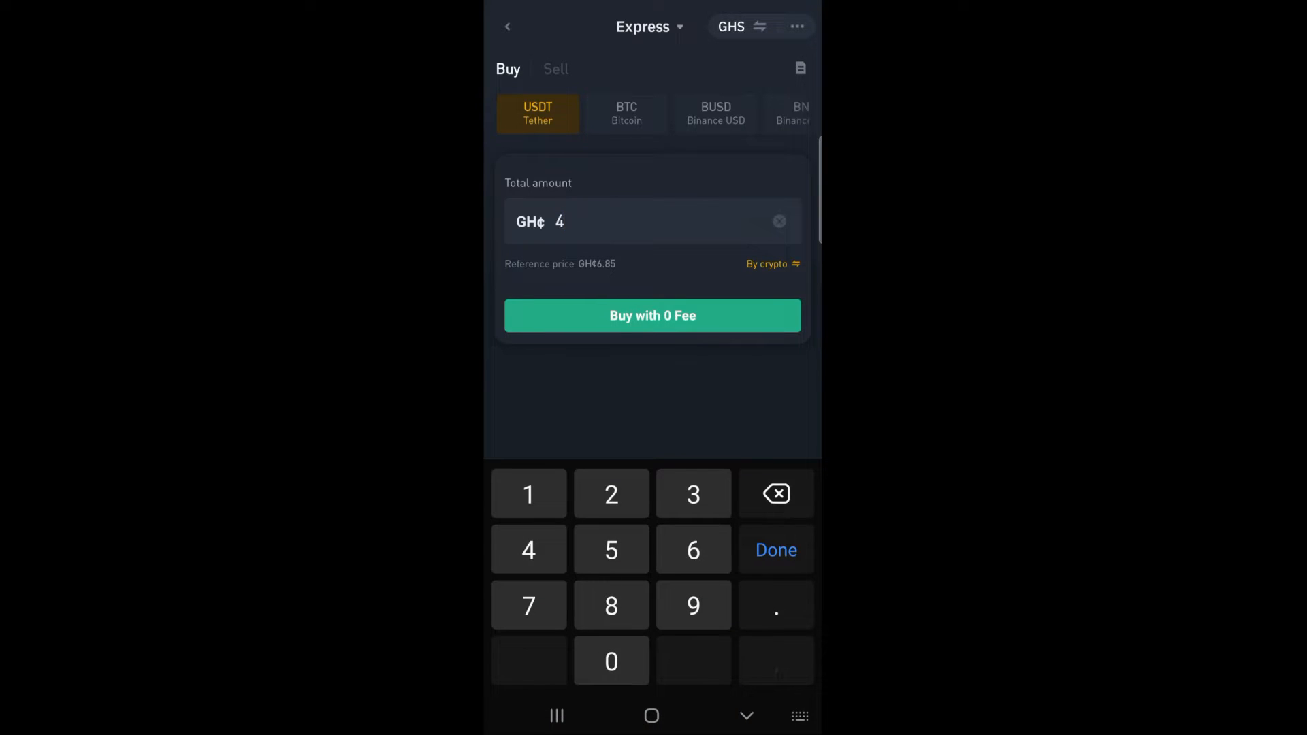
click(612, 661)
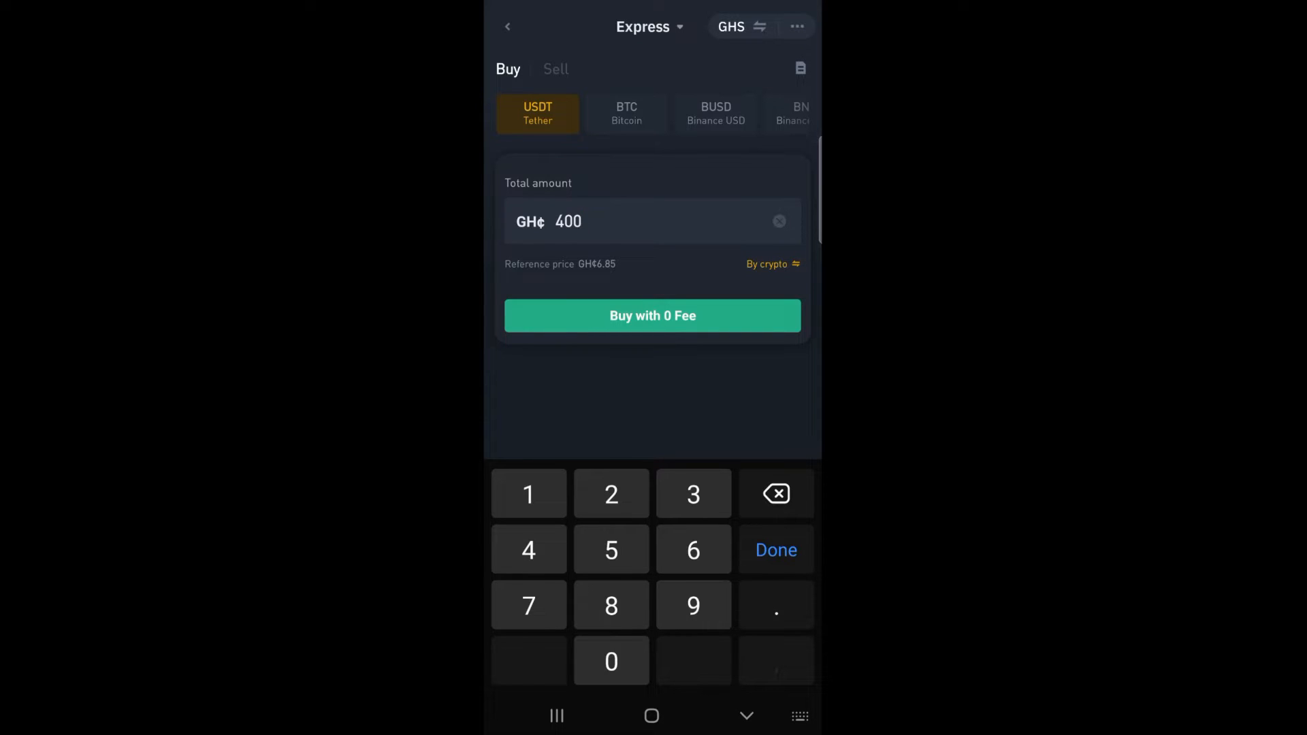
click(652, 315)
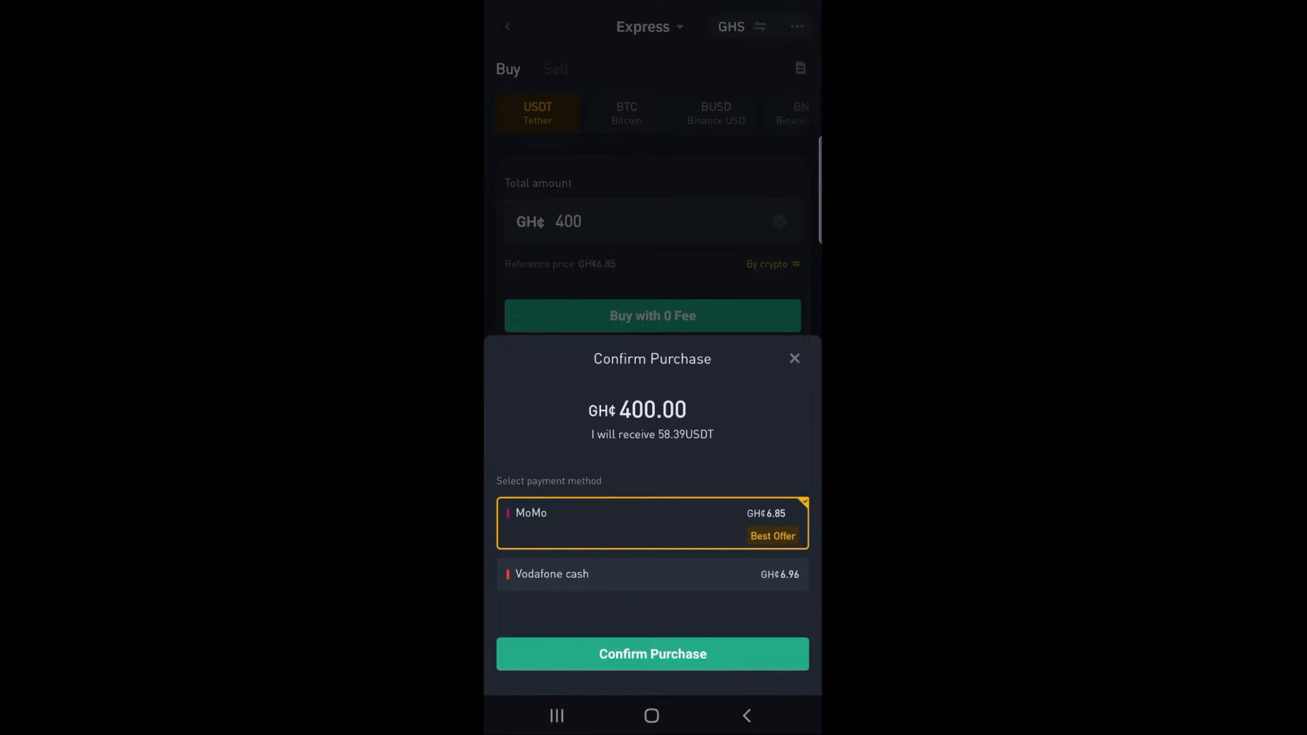
Step: Confirm the purchase of 58.39 USDT for GH₵400 paid by MoMo
click(652, 654)
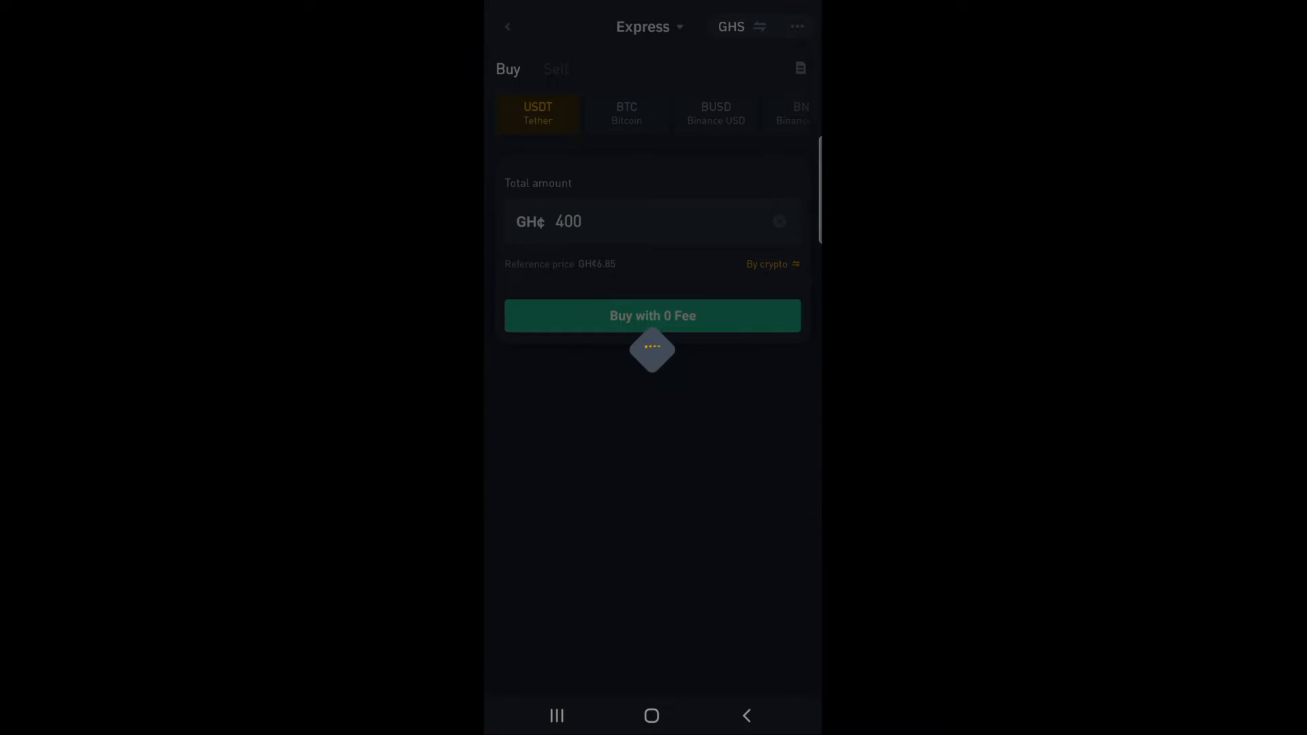
click(652, 315)
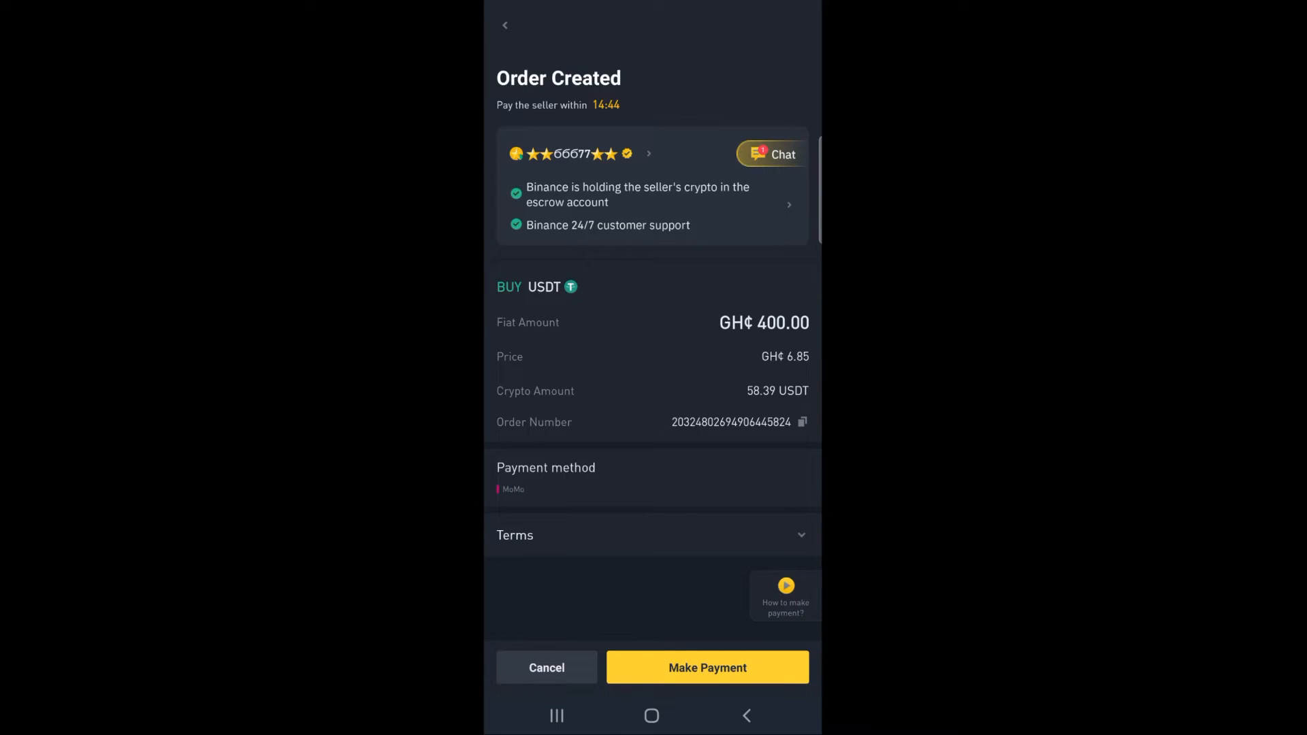
Step: Open the seller chat, read through their terms, and ready the message box
click(768, 154)
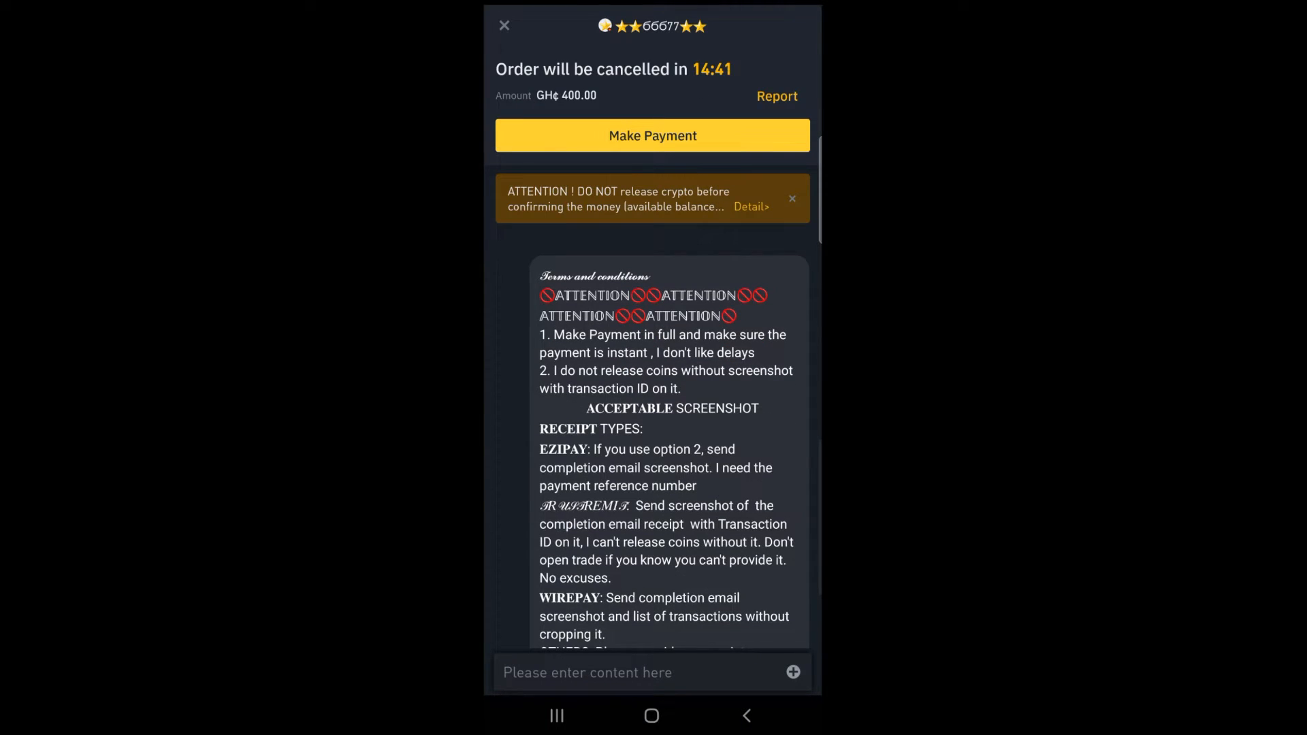
scroll(down, 3)
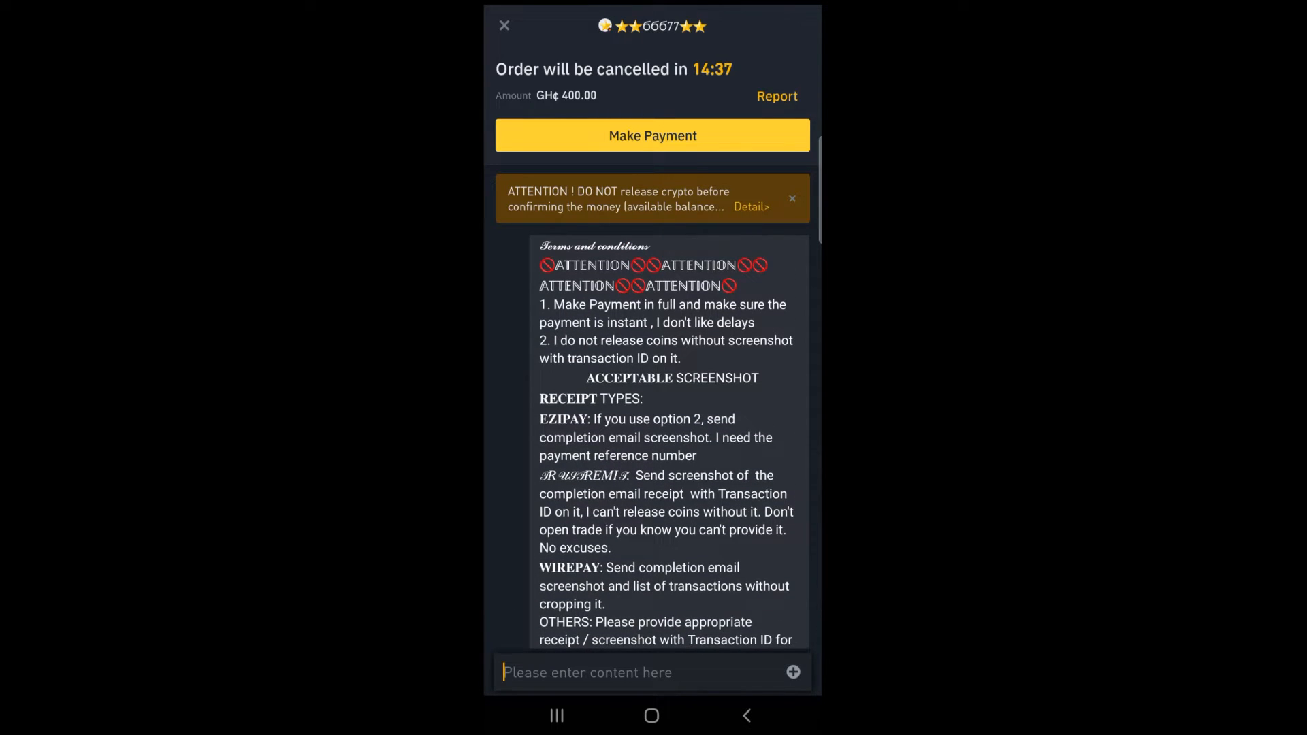
scroll(down, 3)
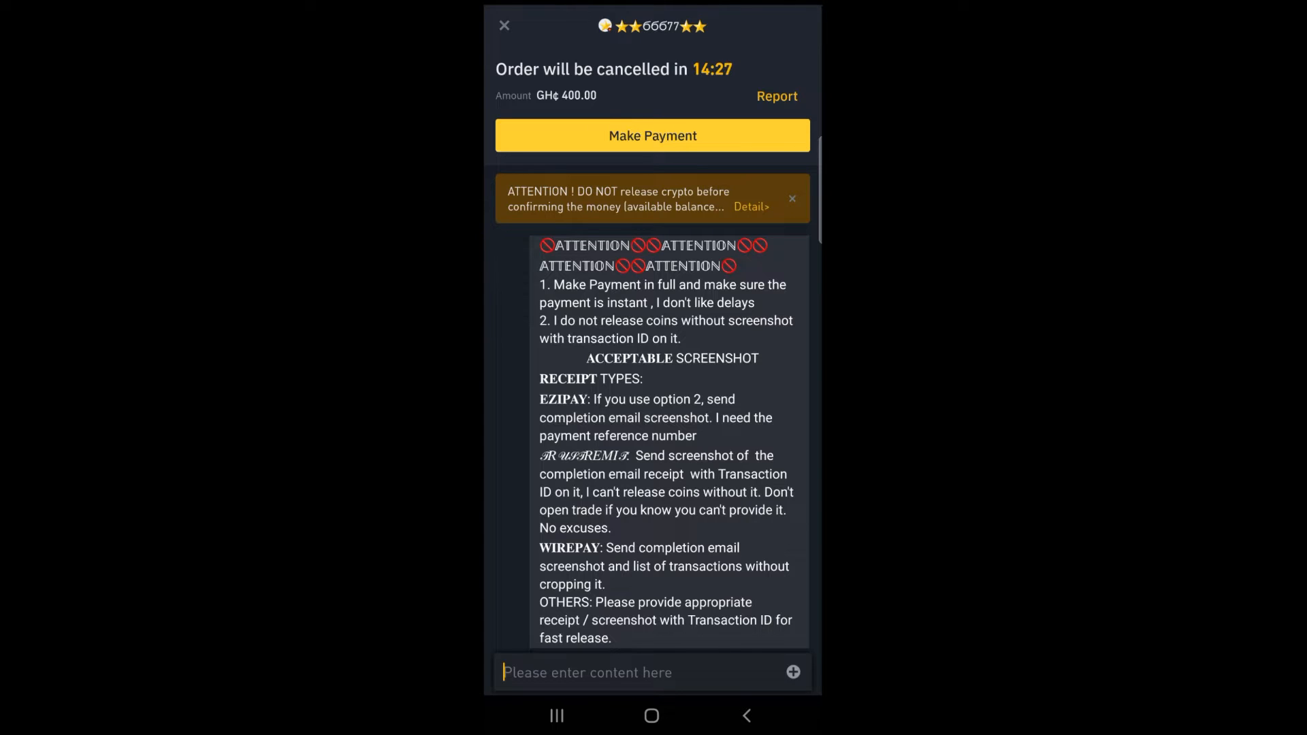
scroll(down, 3)
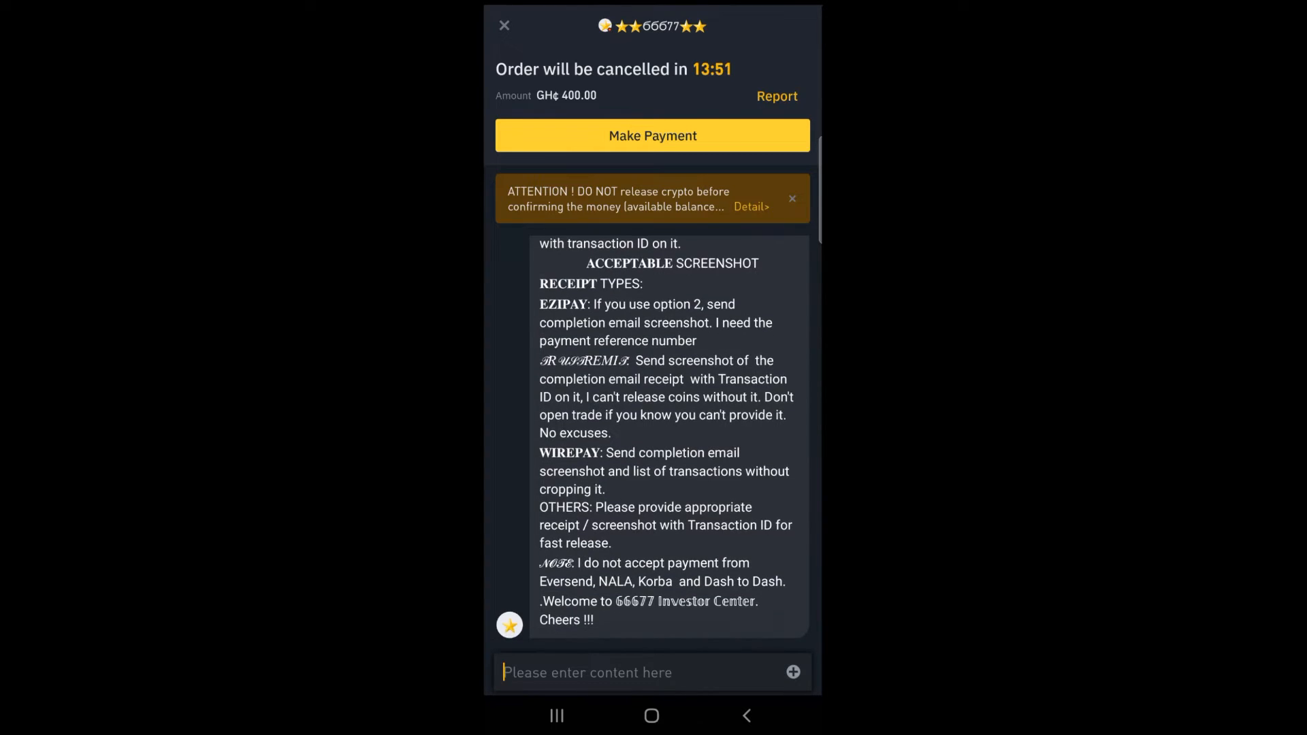
click(586, 673)
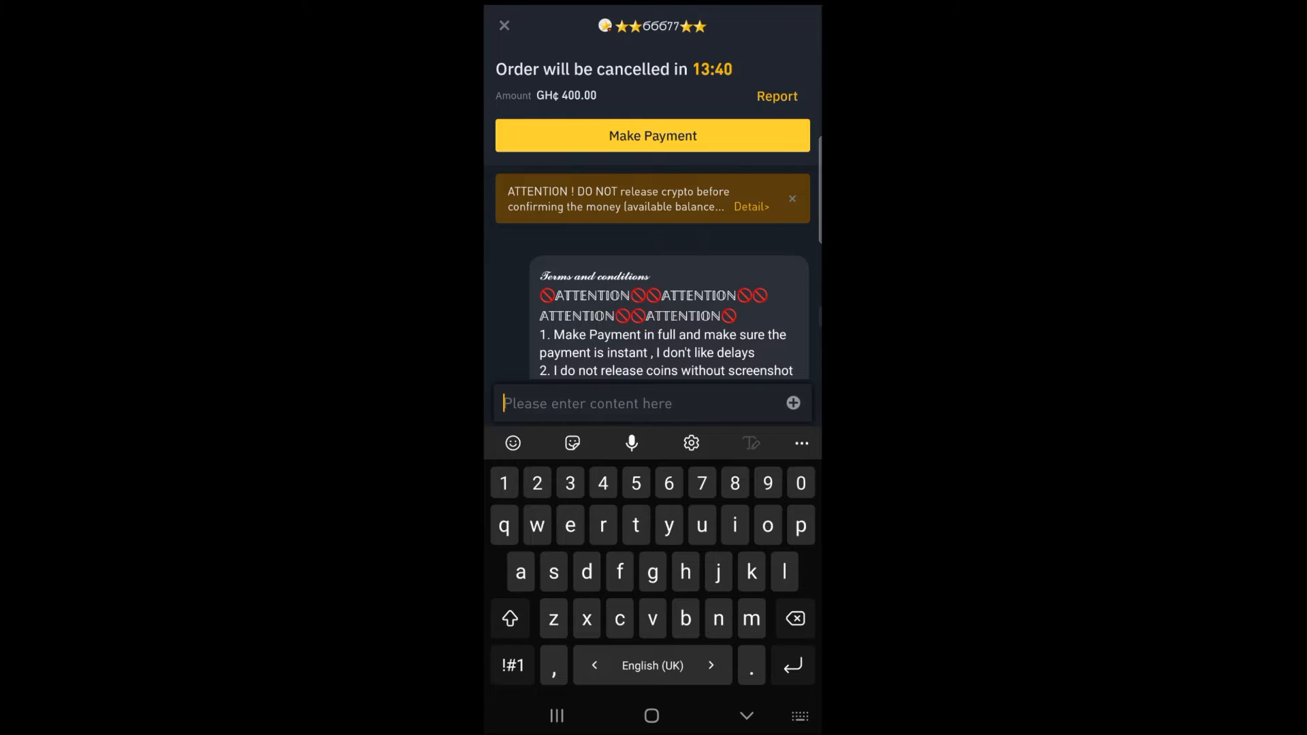
Step: Send 'Please should I proceed with payment' to the seller and return to the order
text(Please)
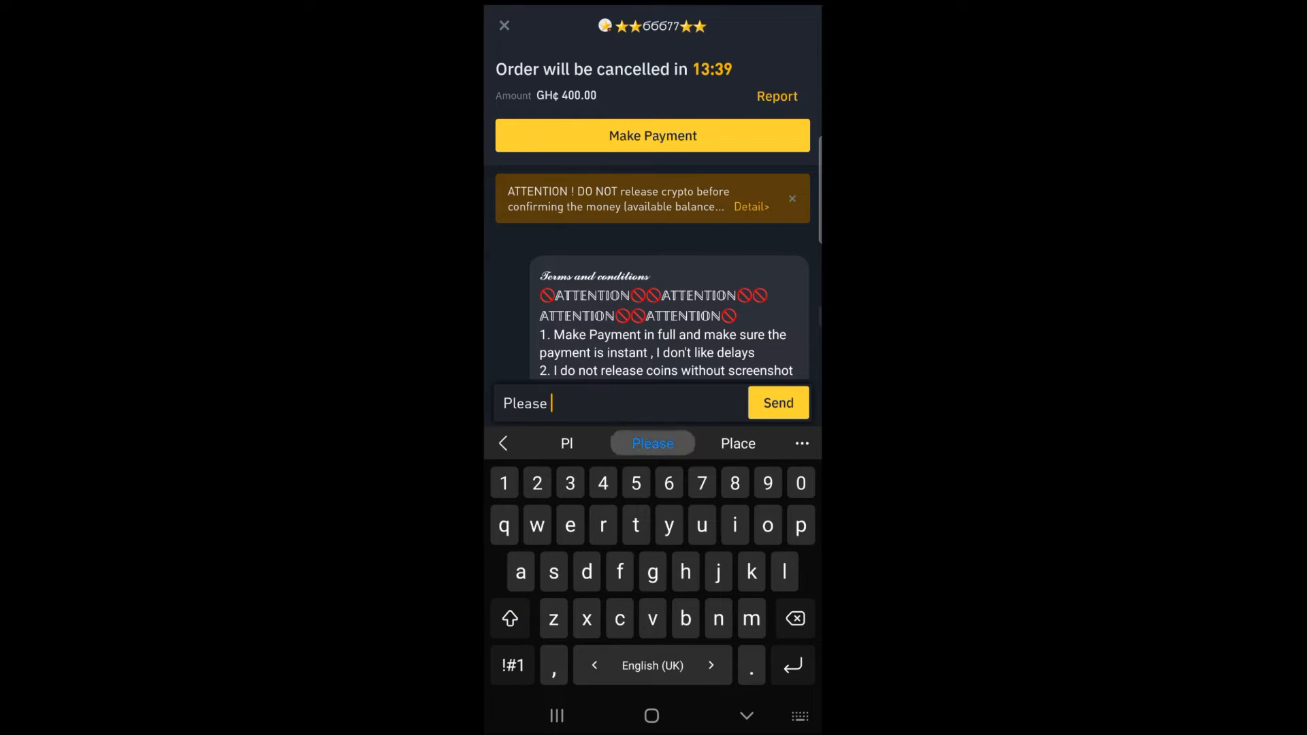
text(sho)
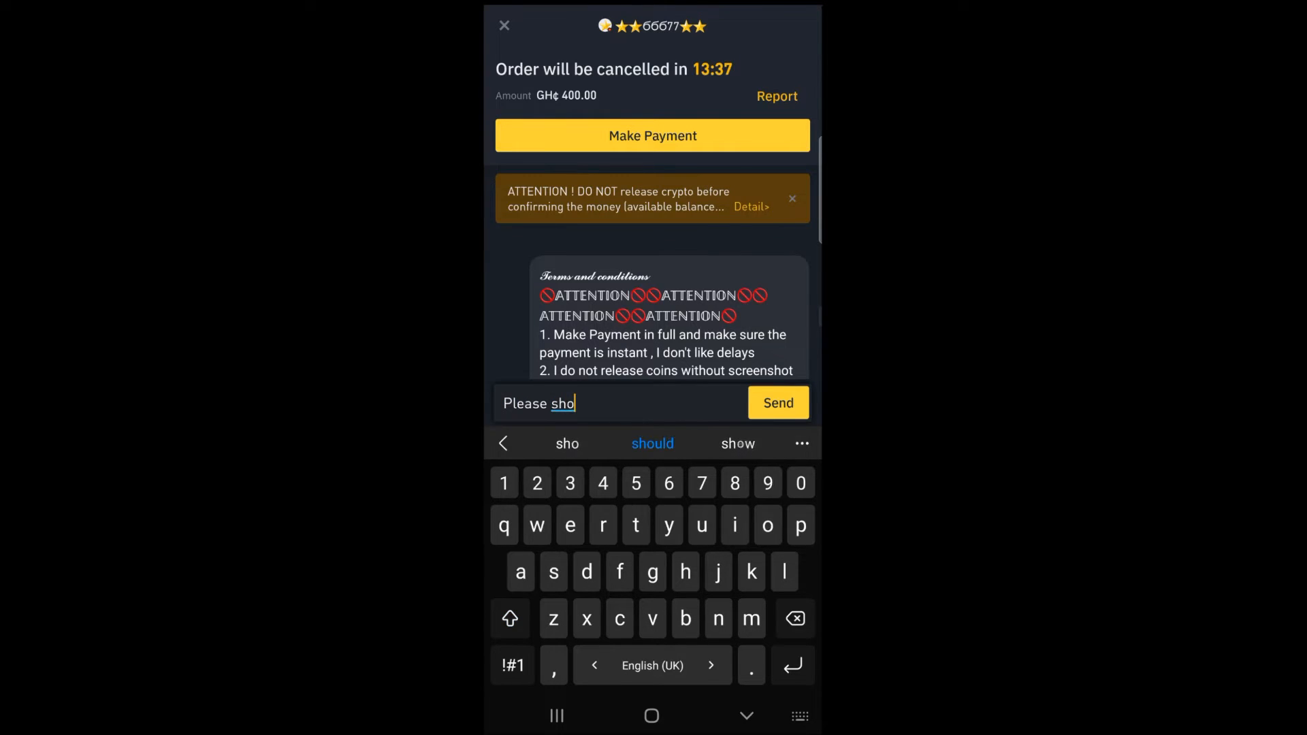
click(652, 442)
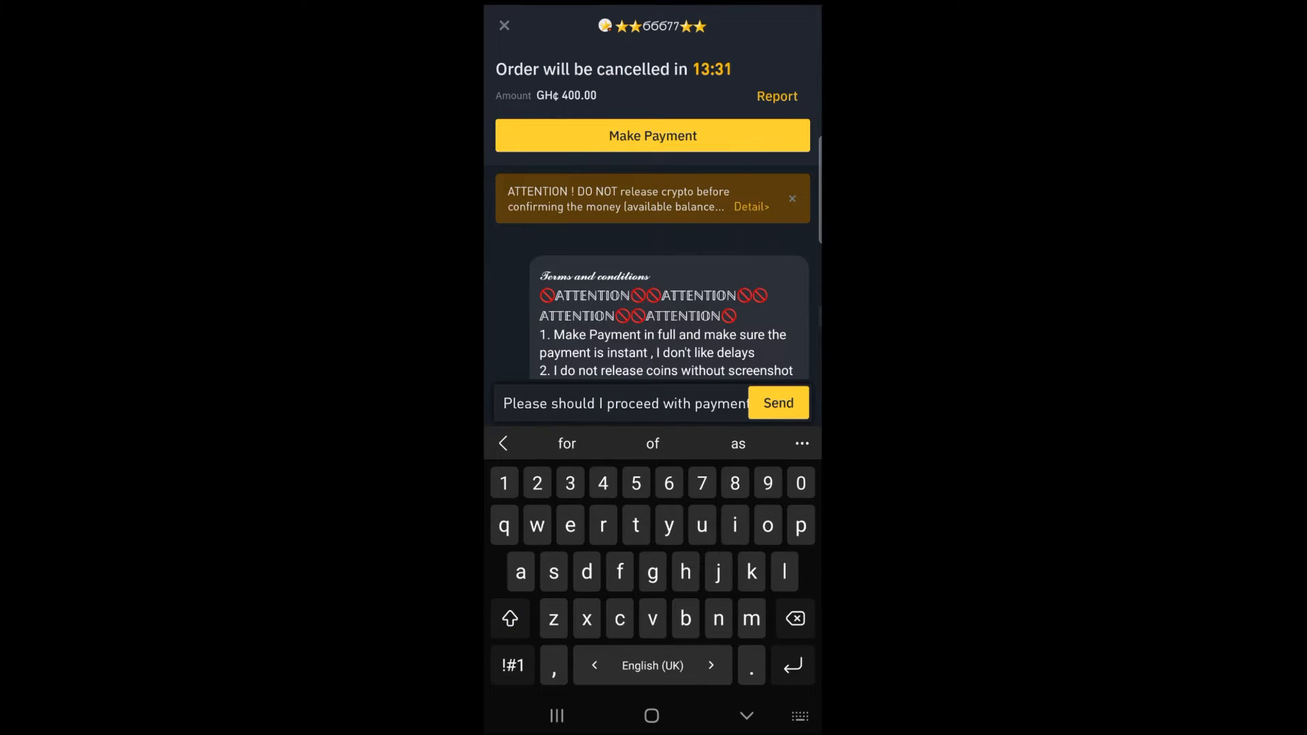
click(778, 403)
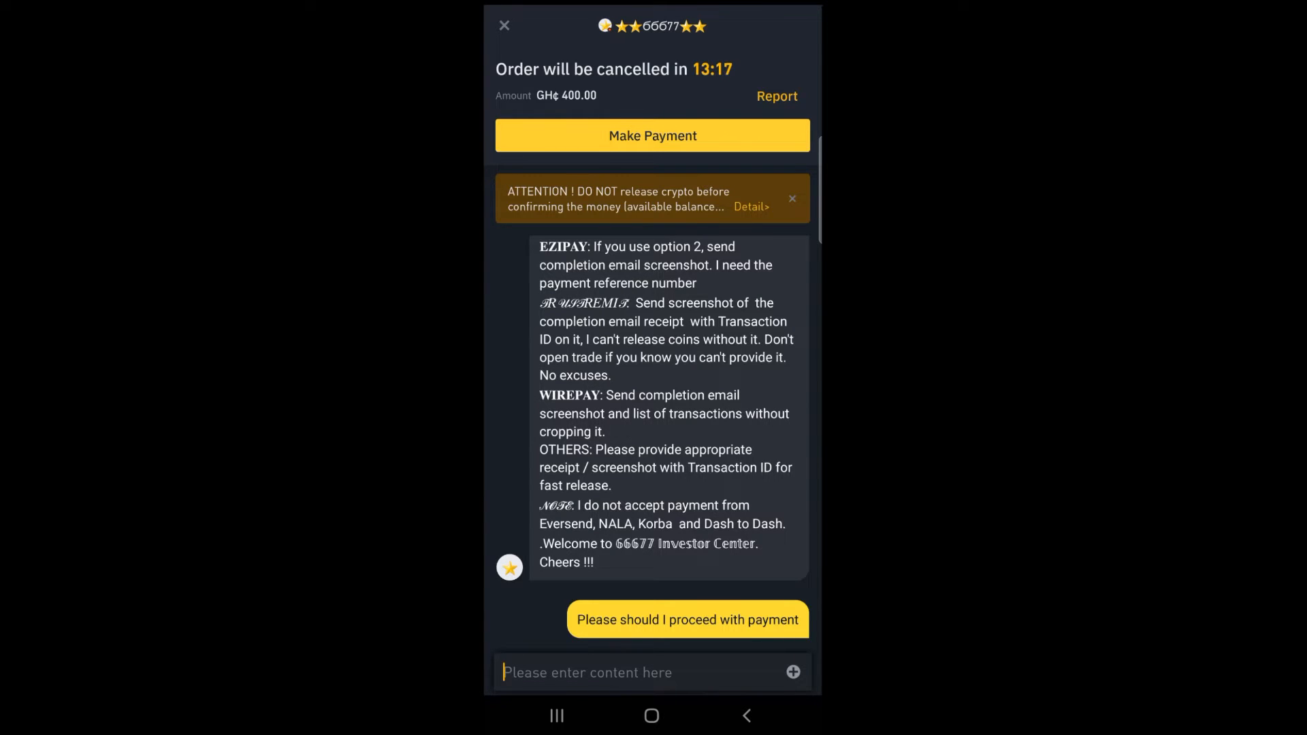
click(503, 24)
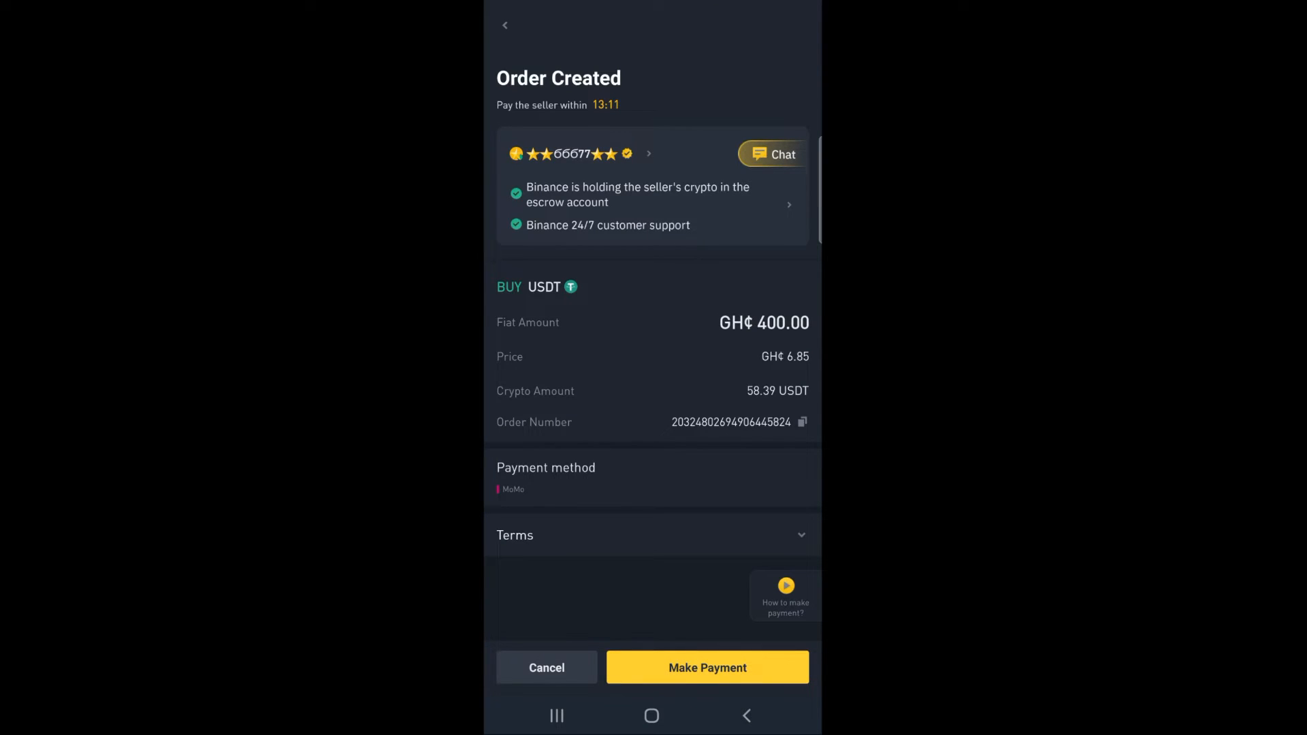
Step: View the seller's MoMo payment details, then bring up the recent-apps overview
click(707, 667)
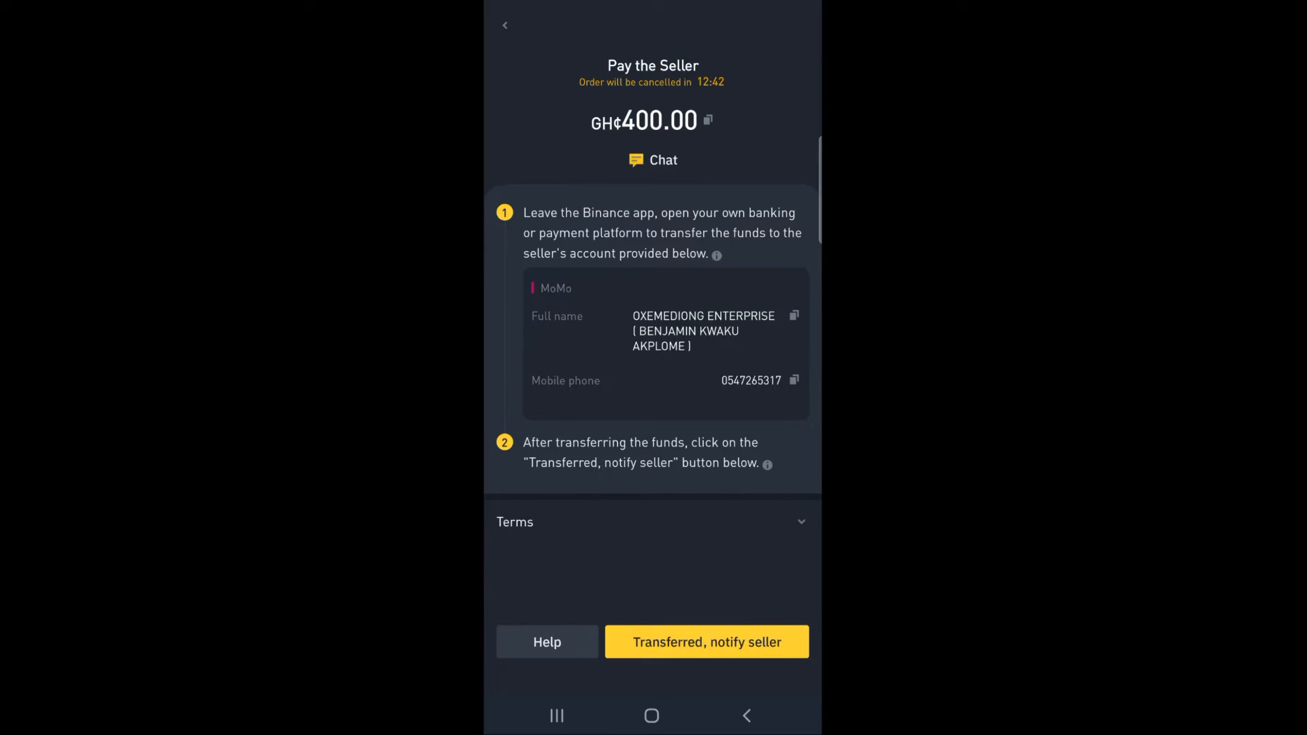
click(793, 314)
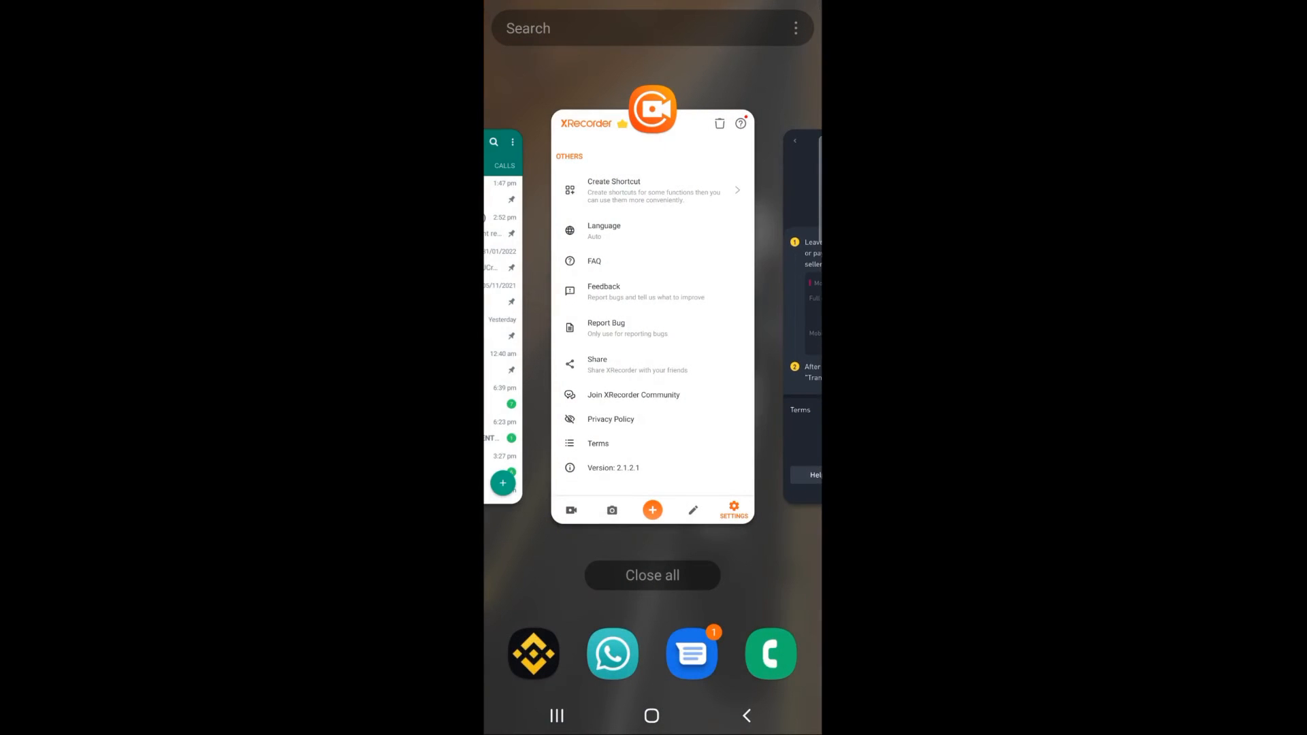
Step: Open the Phone app and dial the MoMo USSD code to start a transfer
click(771, 654)
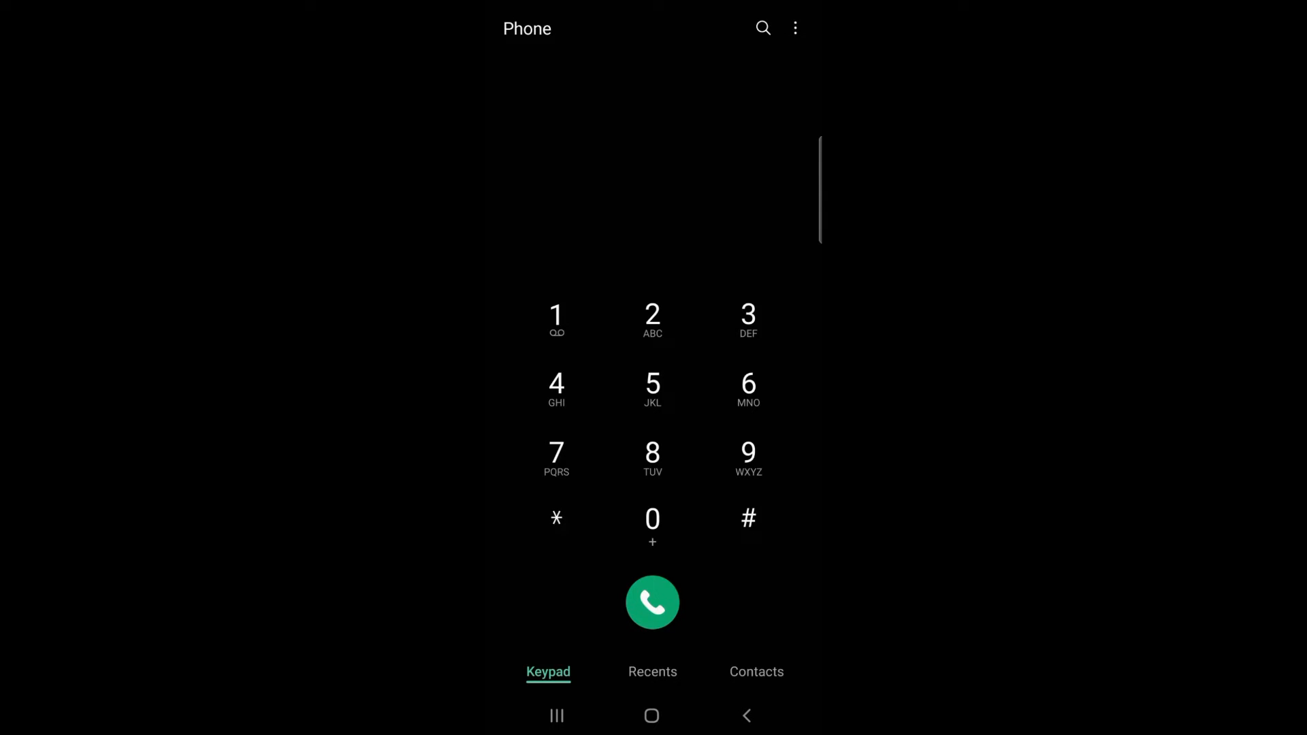
click(652, 602)
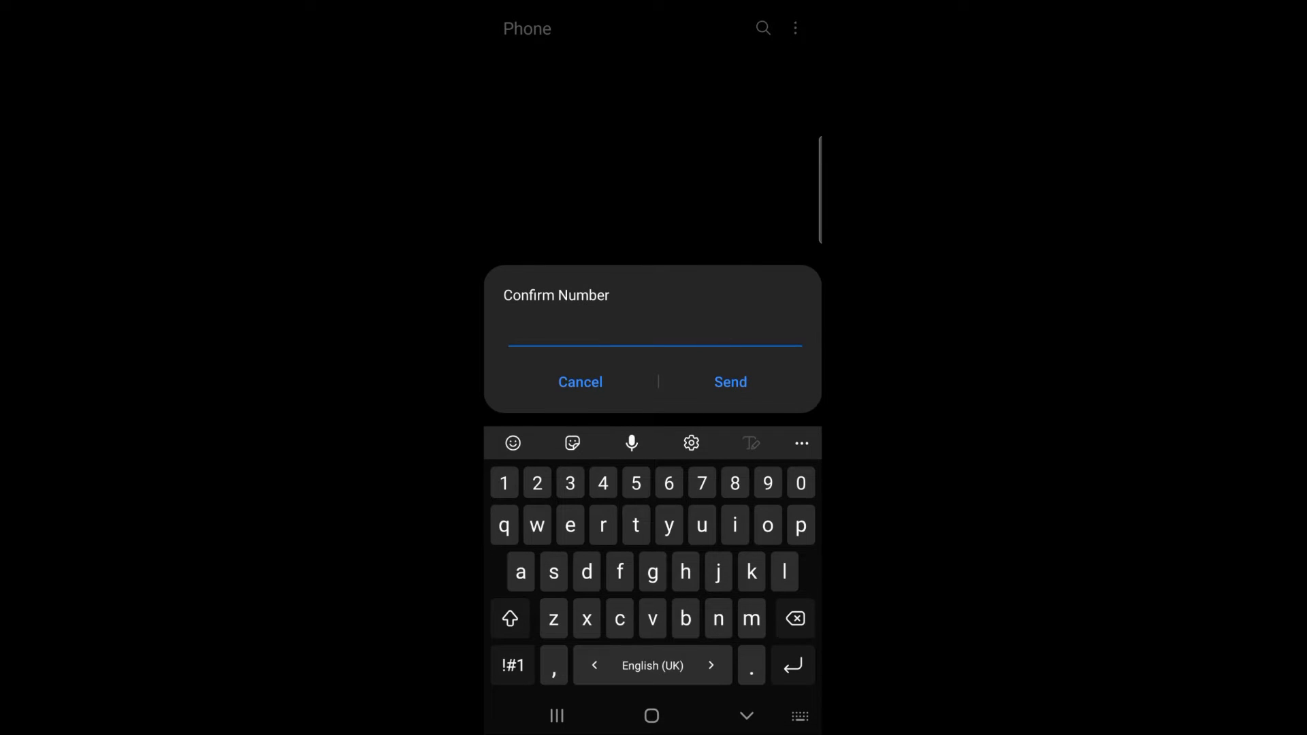
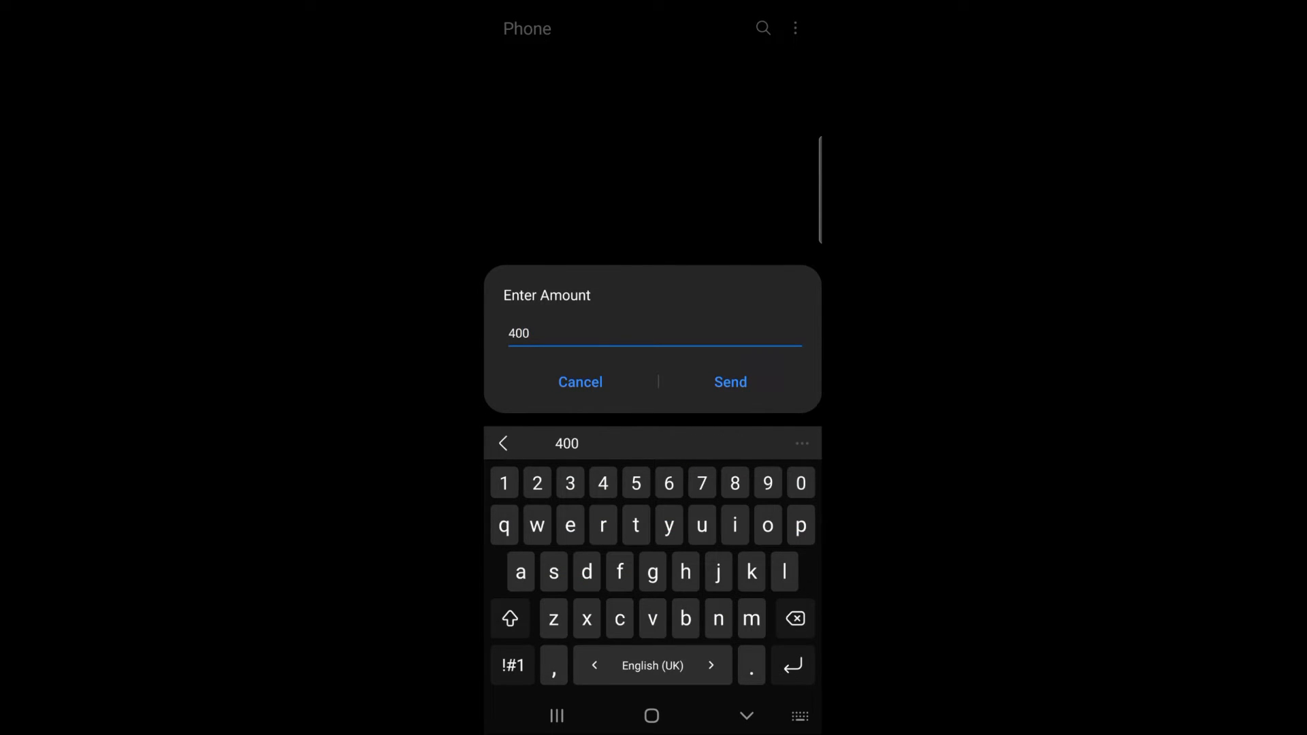
click(730, 381)
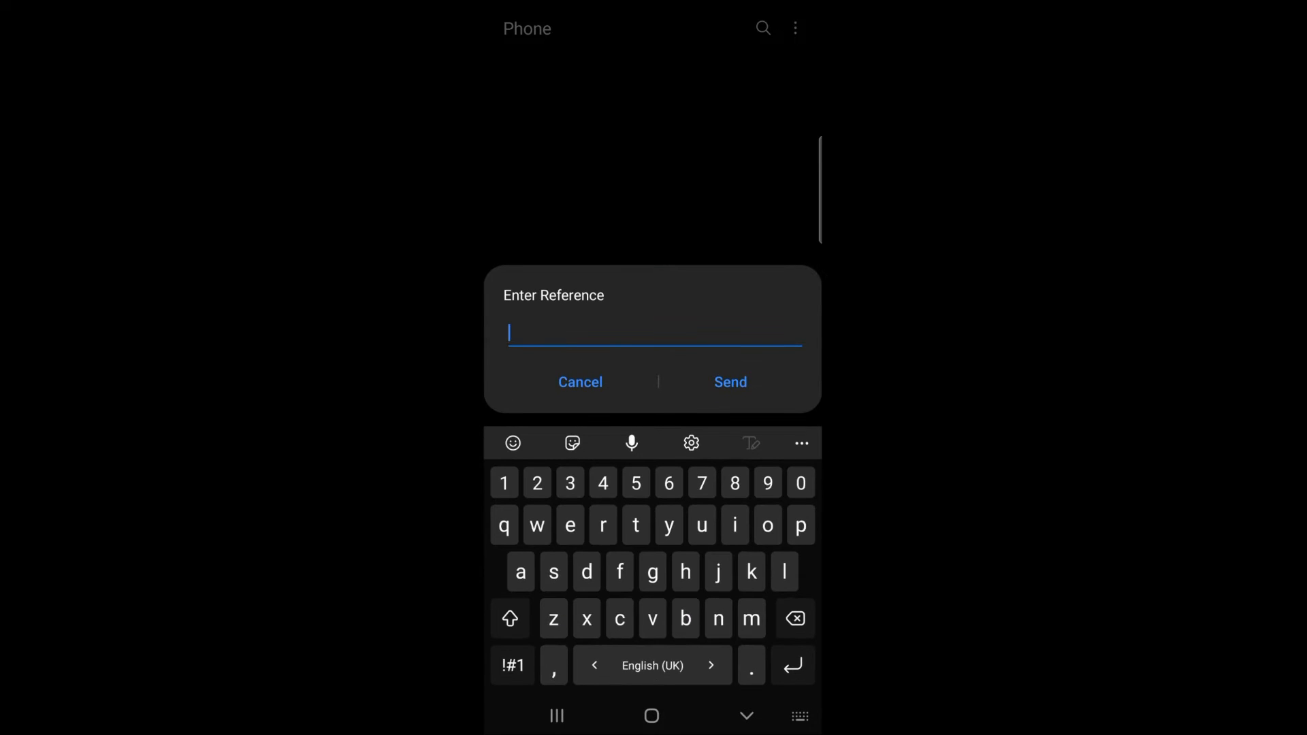
Step: Add the reference 'Isaac' and complete the GHS 400 transfer
click(509, 618)
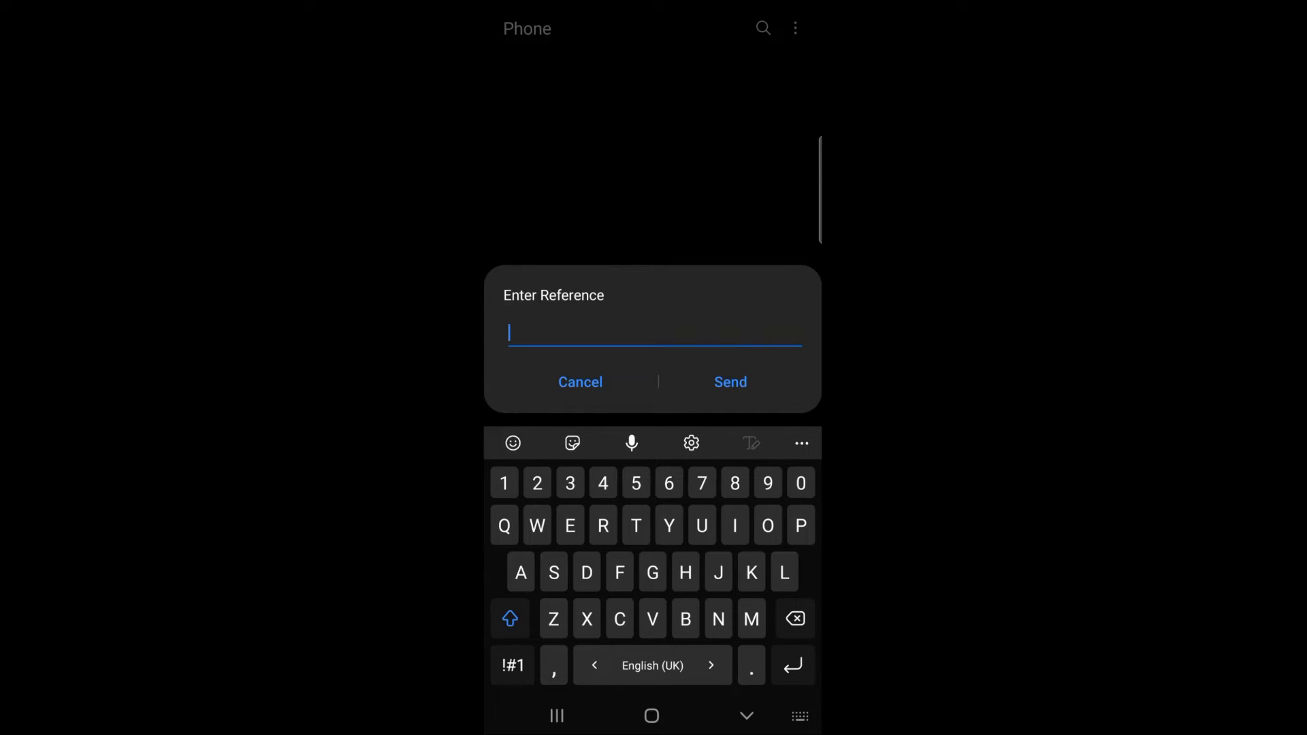
text(I)
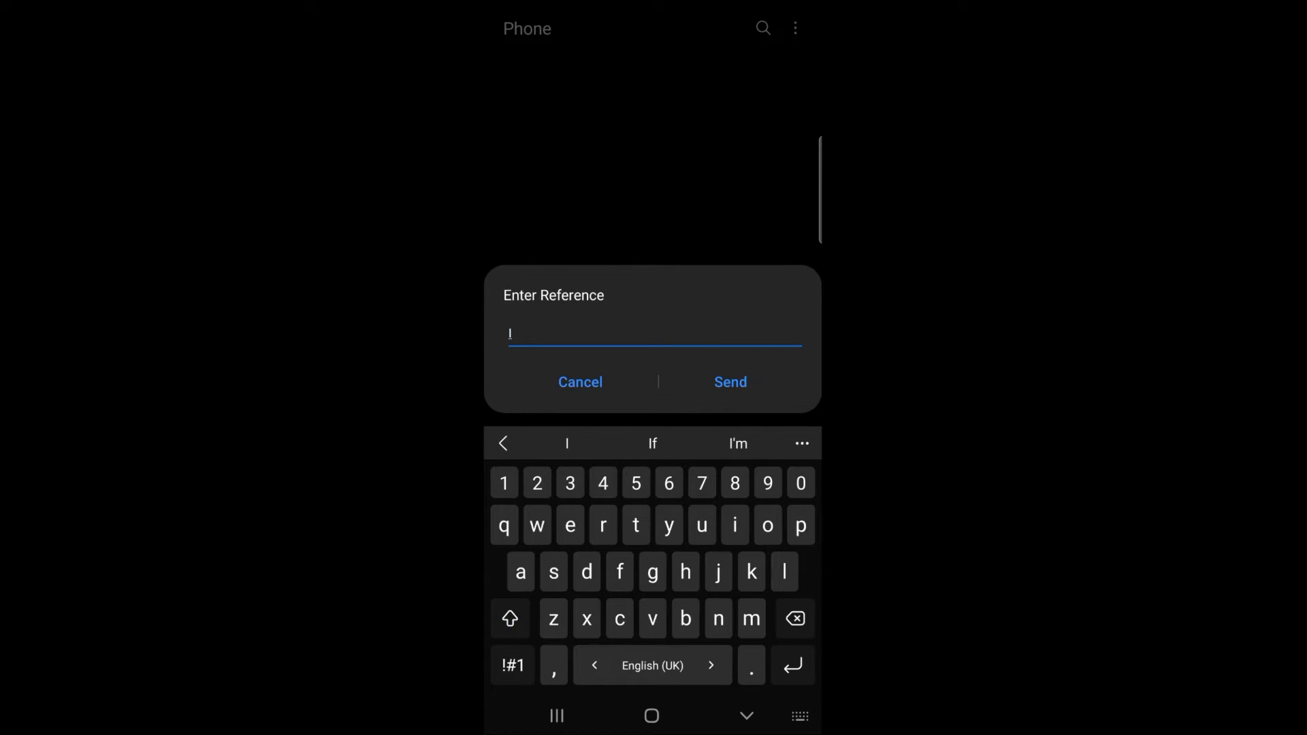
click(794, 619)
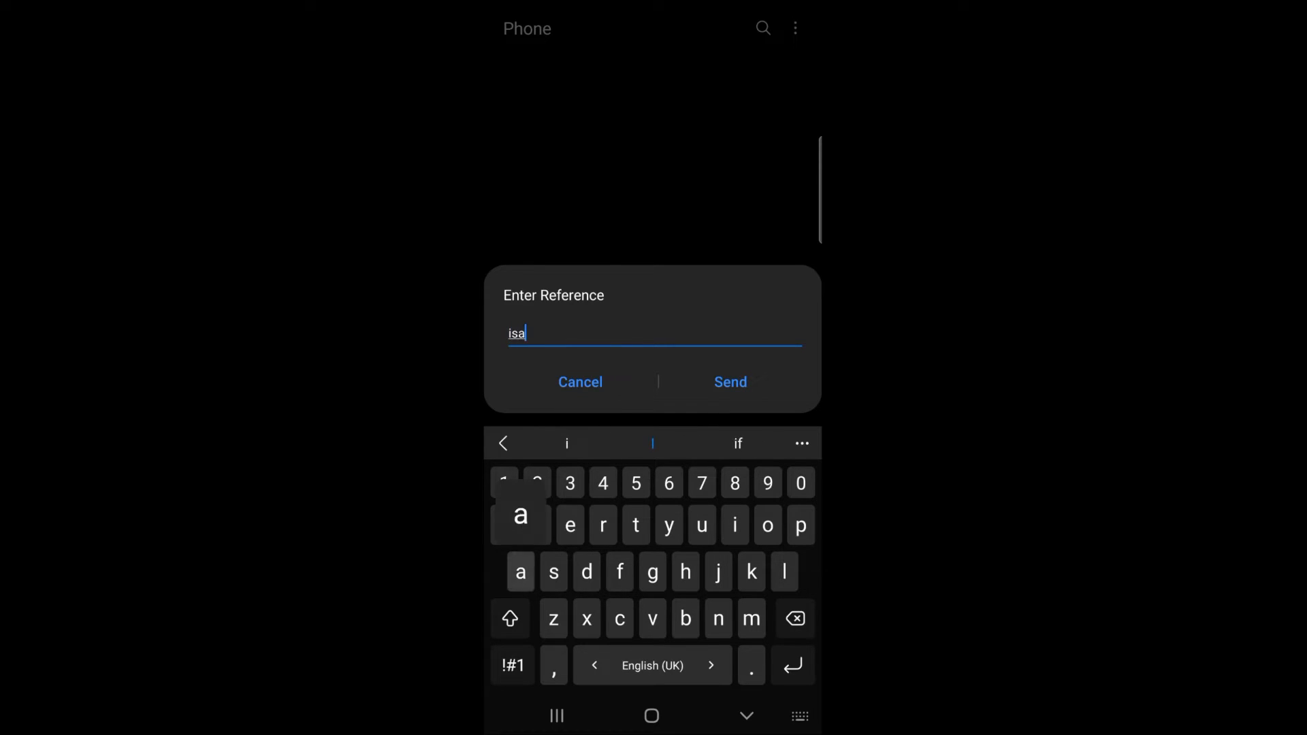
text(ac)
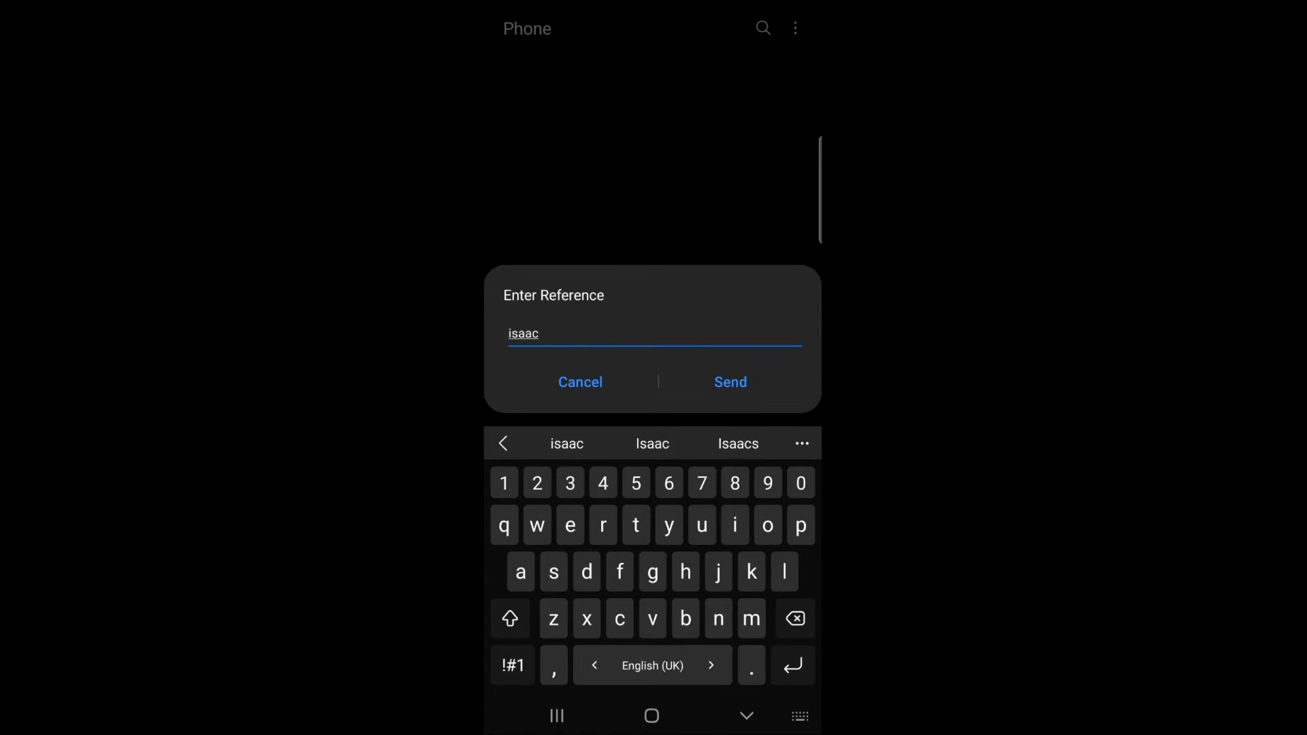
click(651, 442)
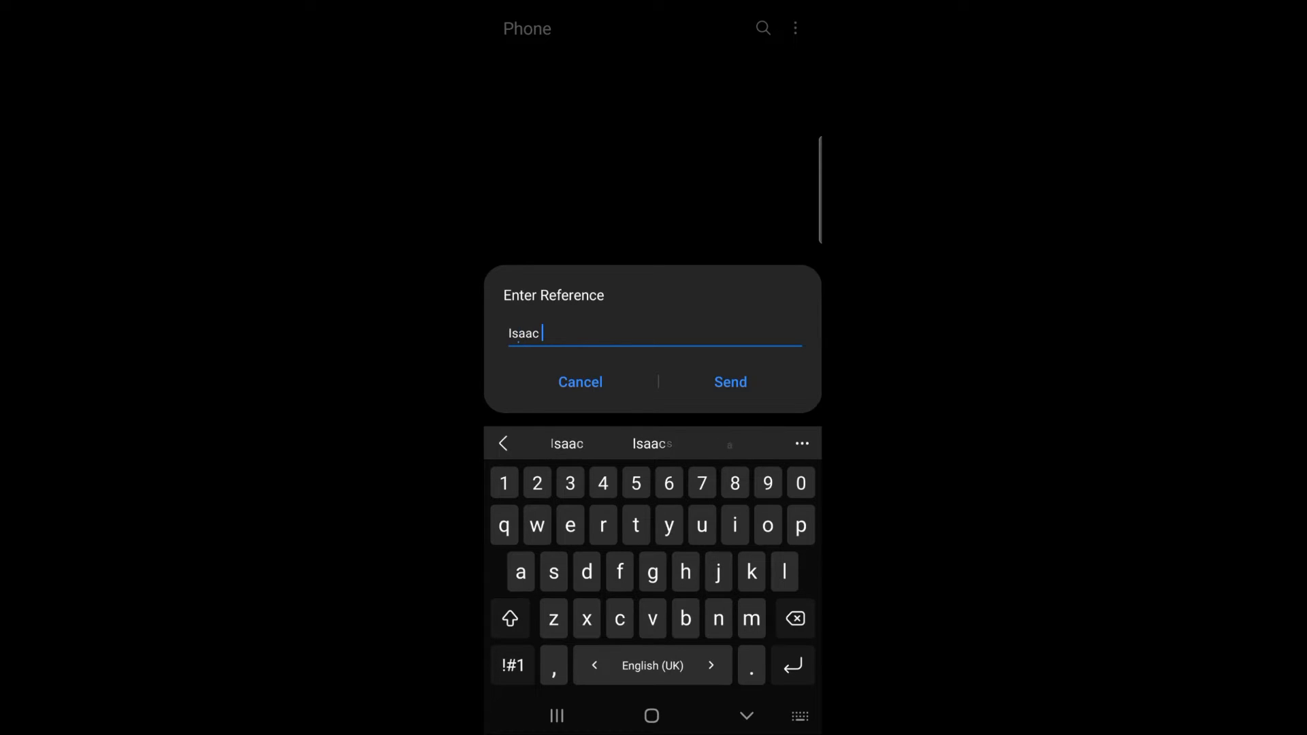
click(730, 381)
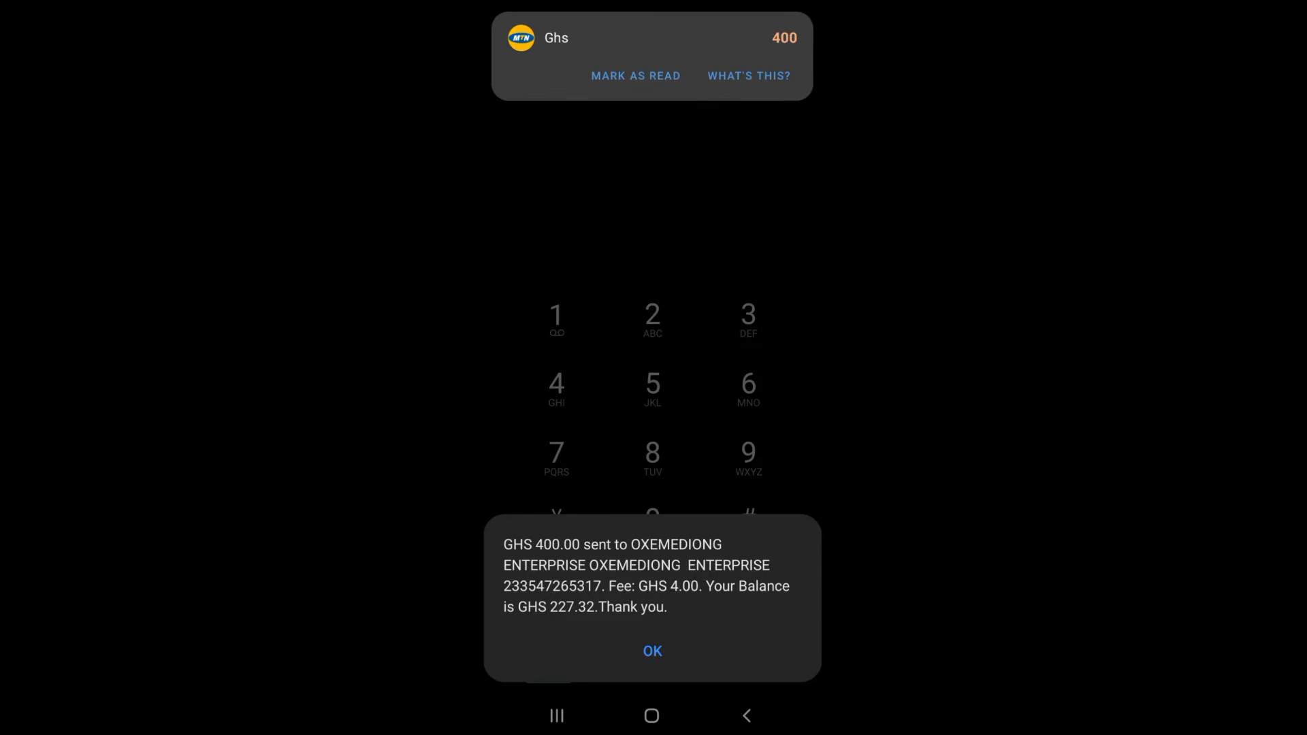
Step: Dismiss the MoMo result, return to Binance and notify the seller the payment was transferred
click(653, 654)
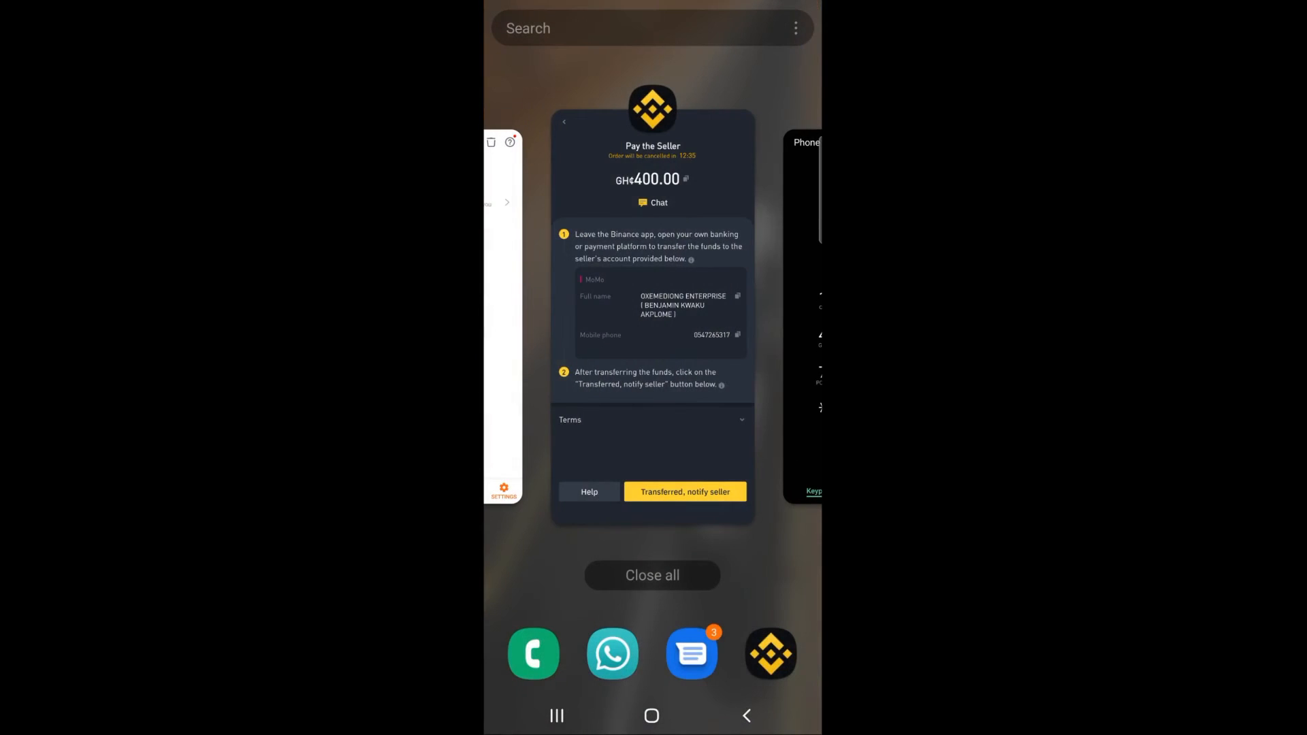
click(652, 317)
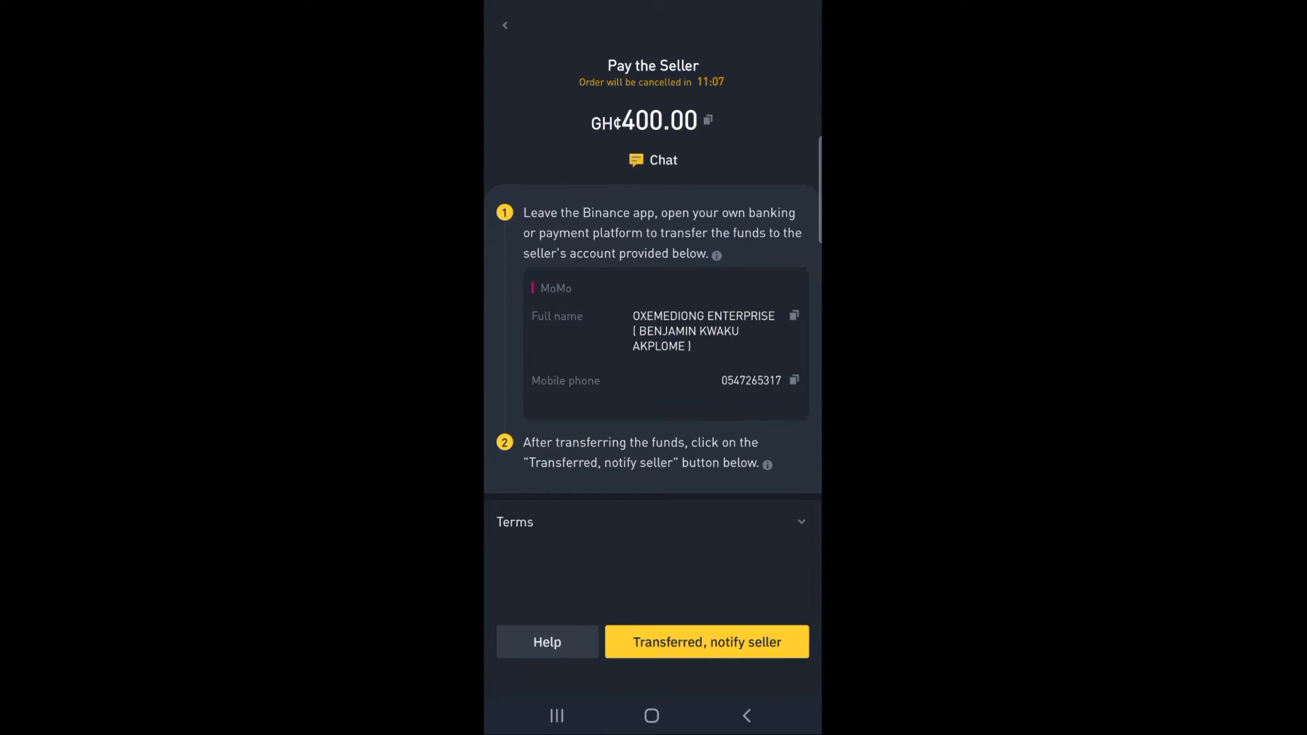
click(705, 642)
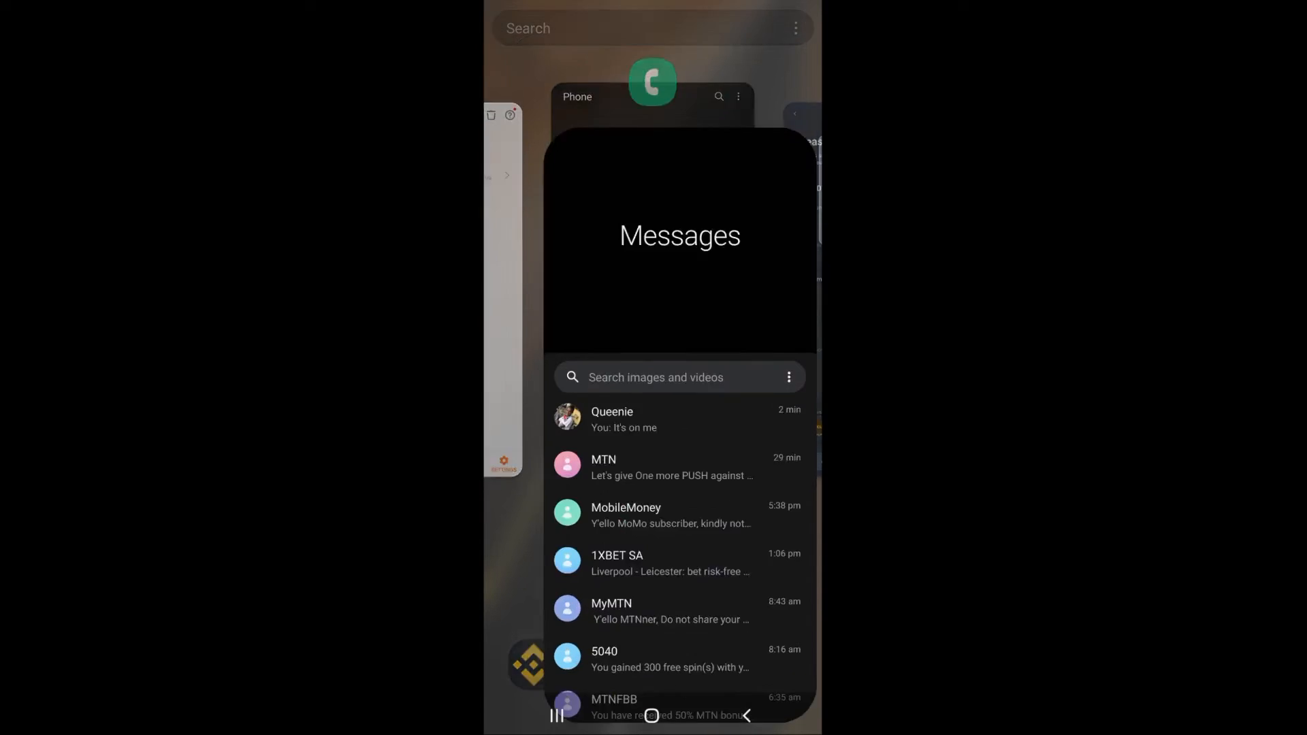
Step: Open Messages to check the mobile money payment text
click(627, 515)
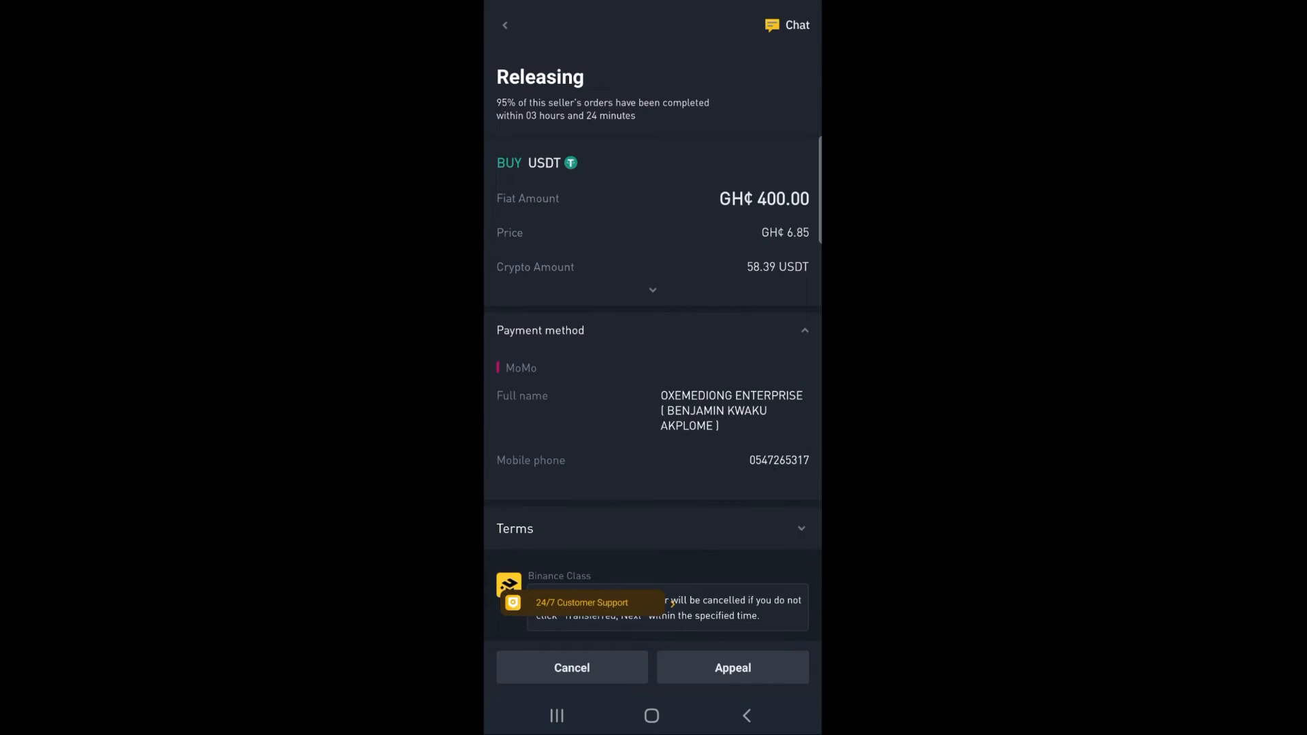
Step: Attach the MoMo payment confirmation screenshot (GHS 400) from the gallery and send it to the seller
click(788, 24)
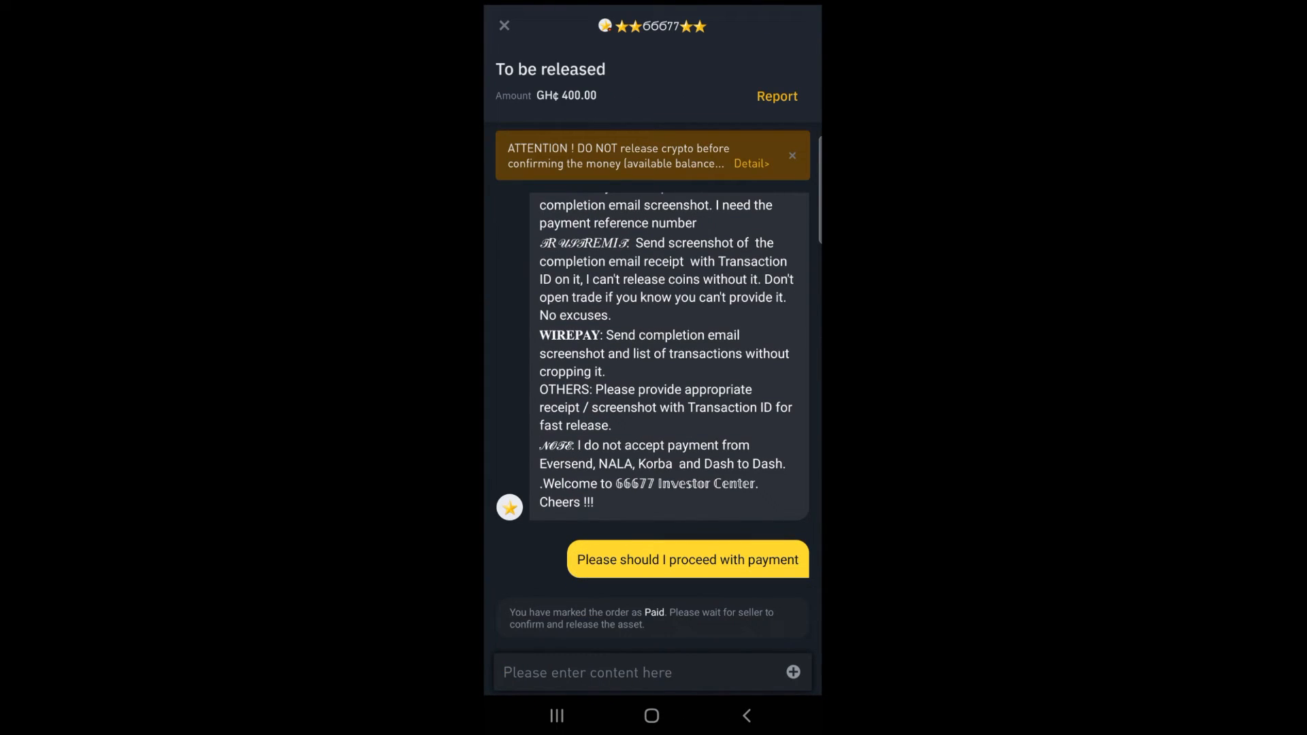
click(791, 671)
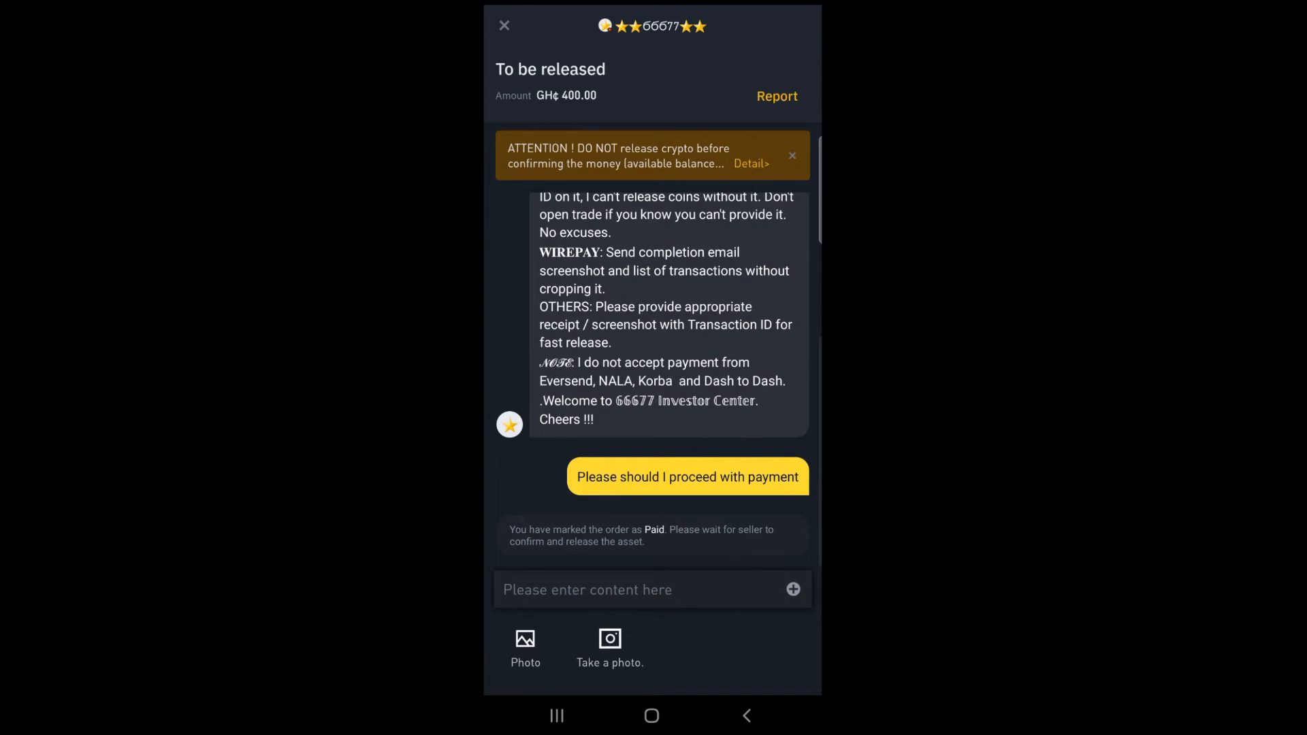
click(526, 646)
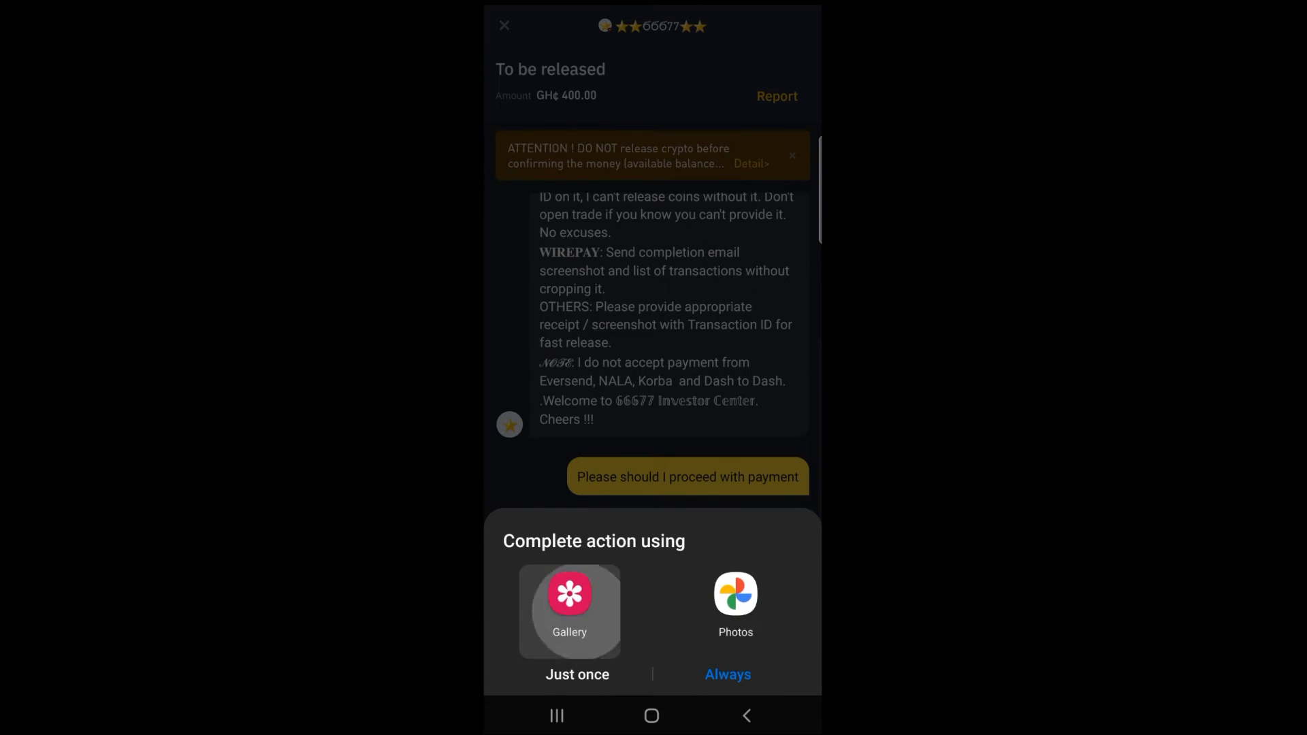
click(578, 674)
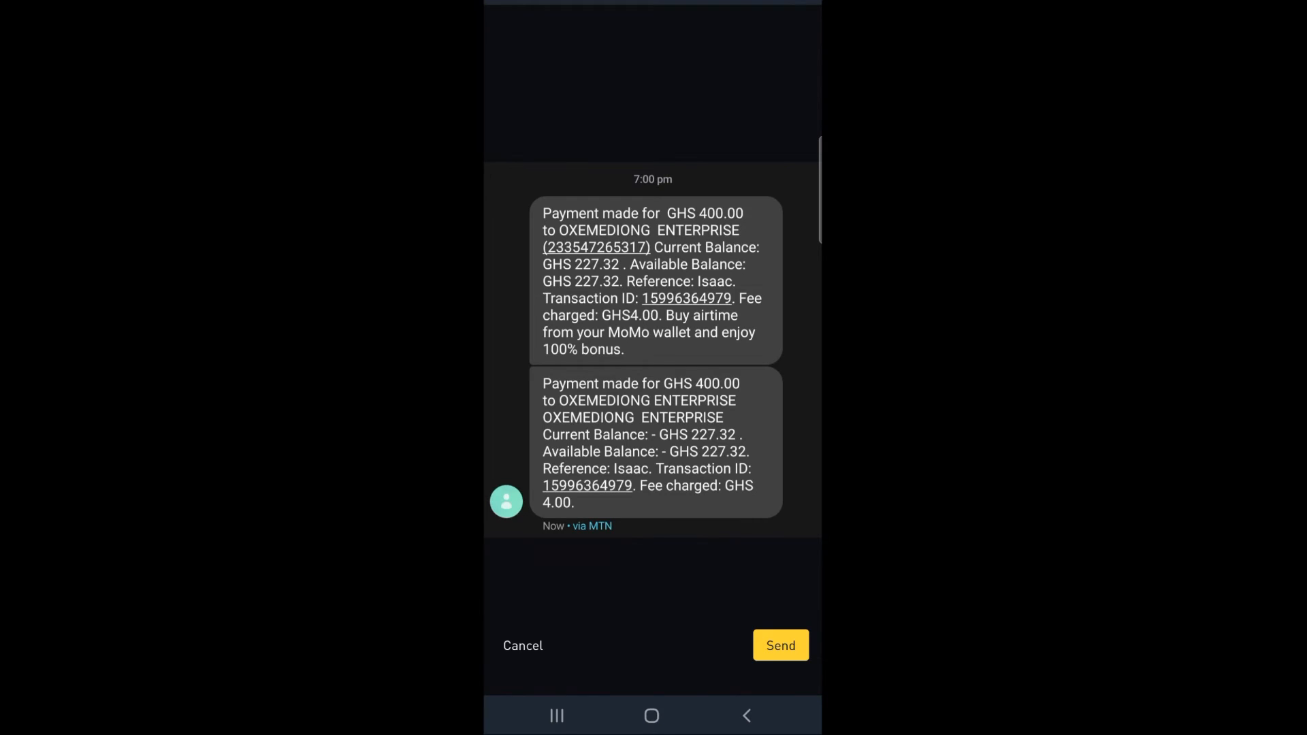
click(780, 645)
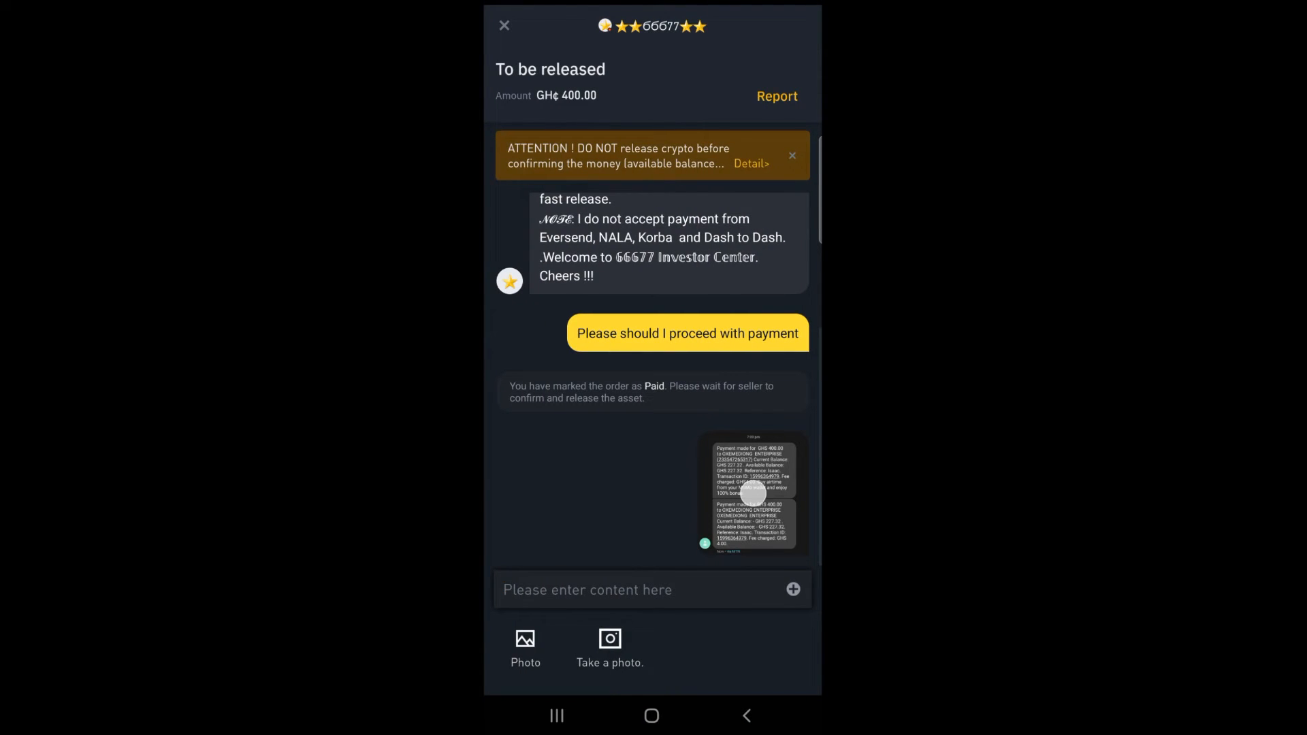
Step: Focus the chat message field to start writing a note to the seller
click(587, 590)
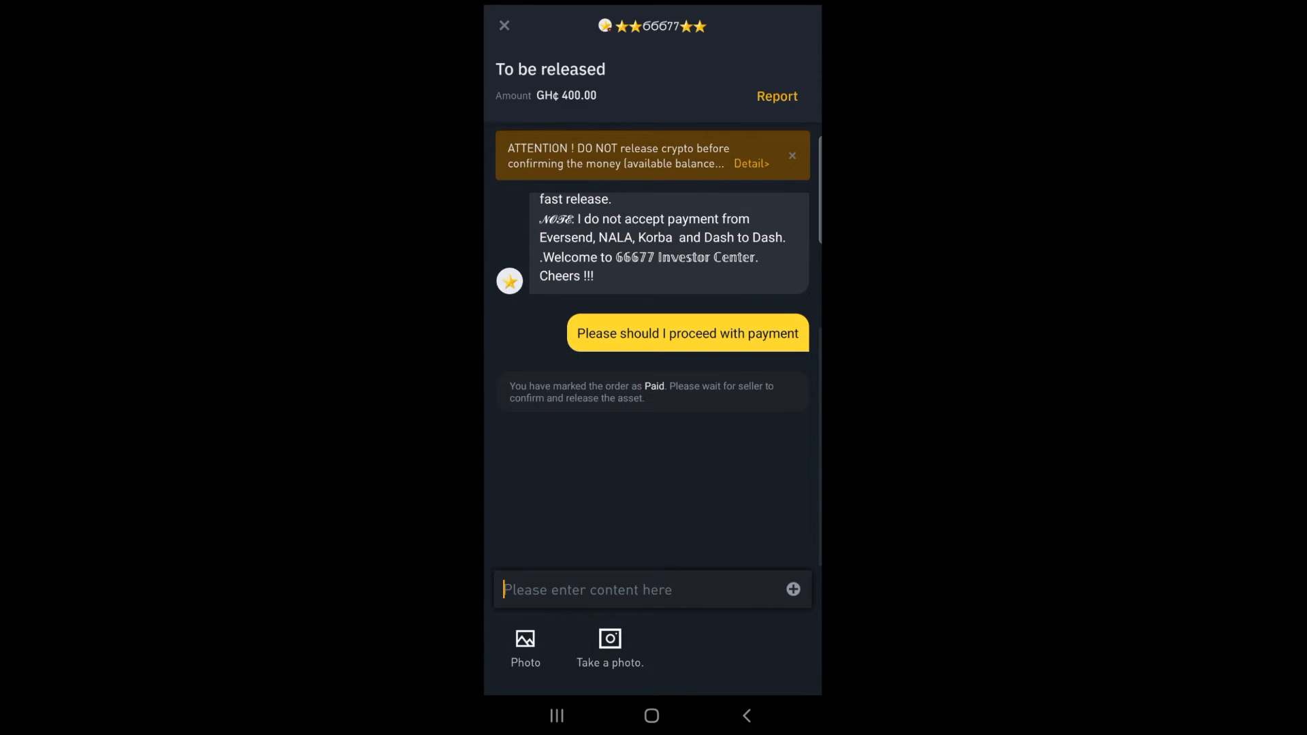
click(525, 644)
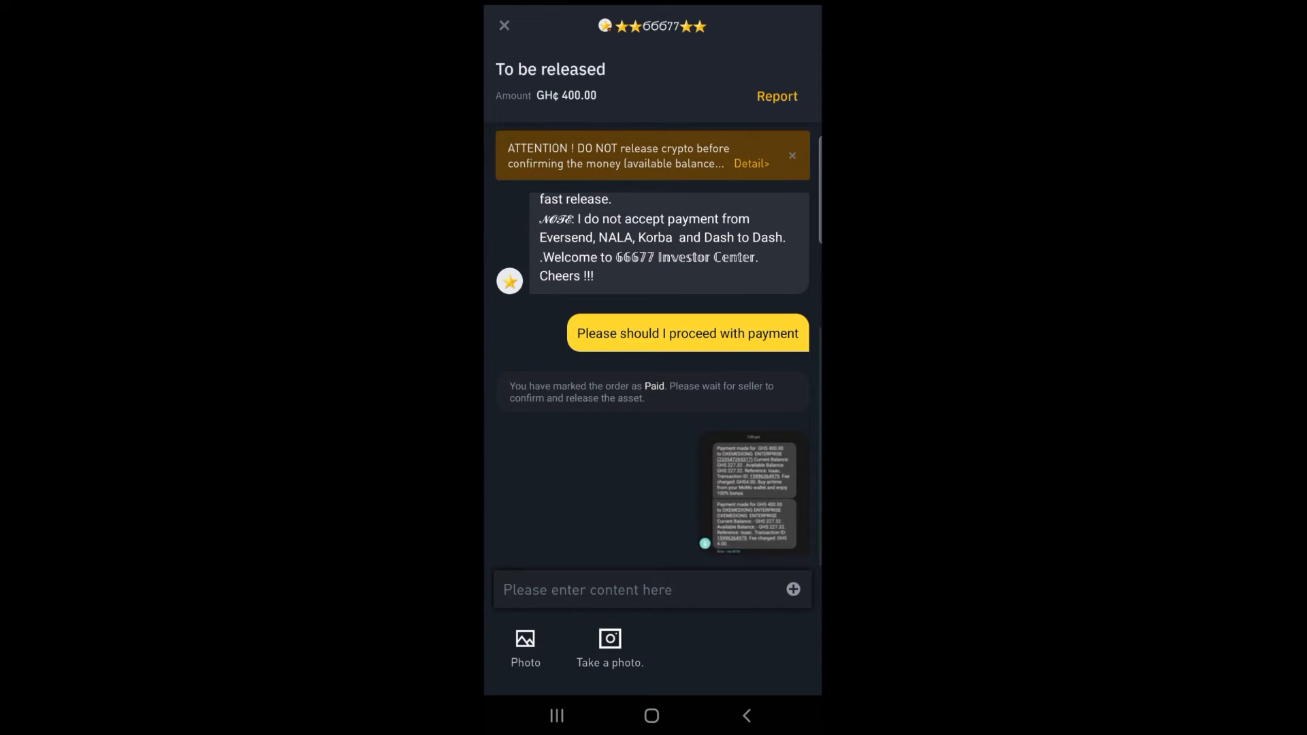
click(587, 589)
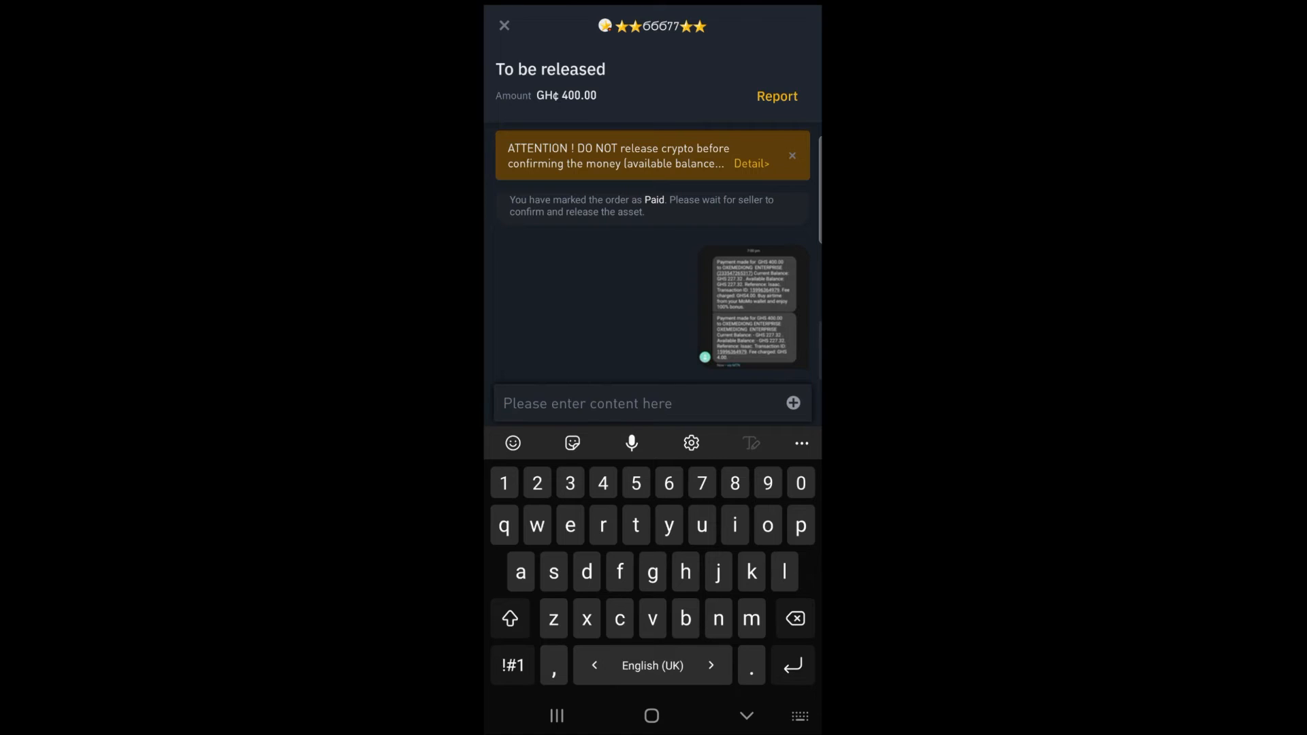
Step: Send the seller the message 'Please am done' and return to the Releasing order page
text(Pl)
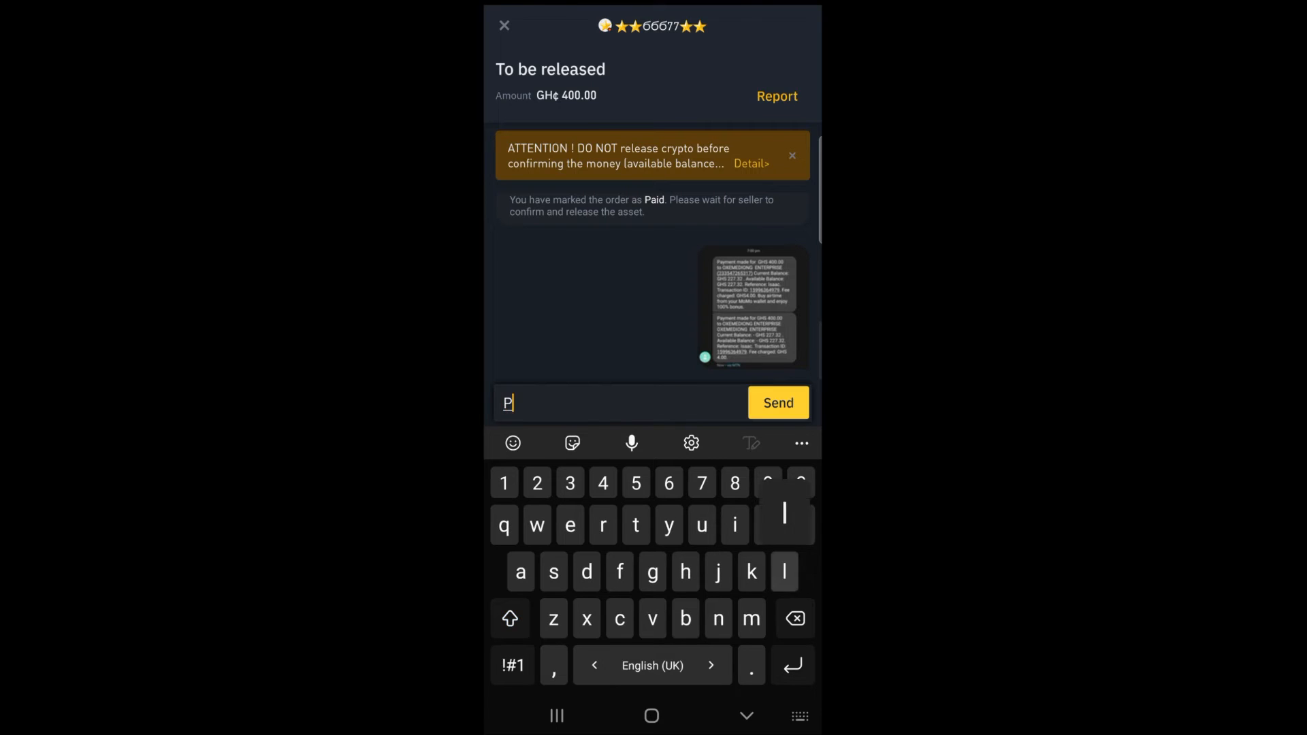
text(lease)
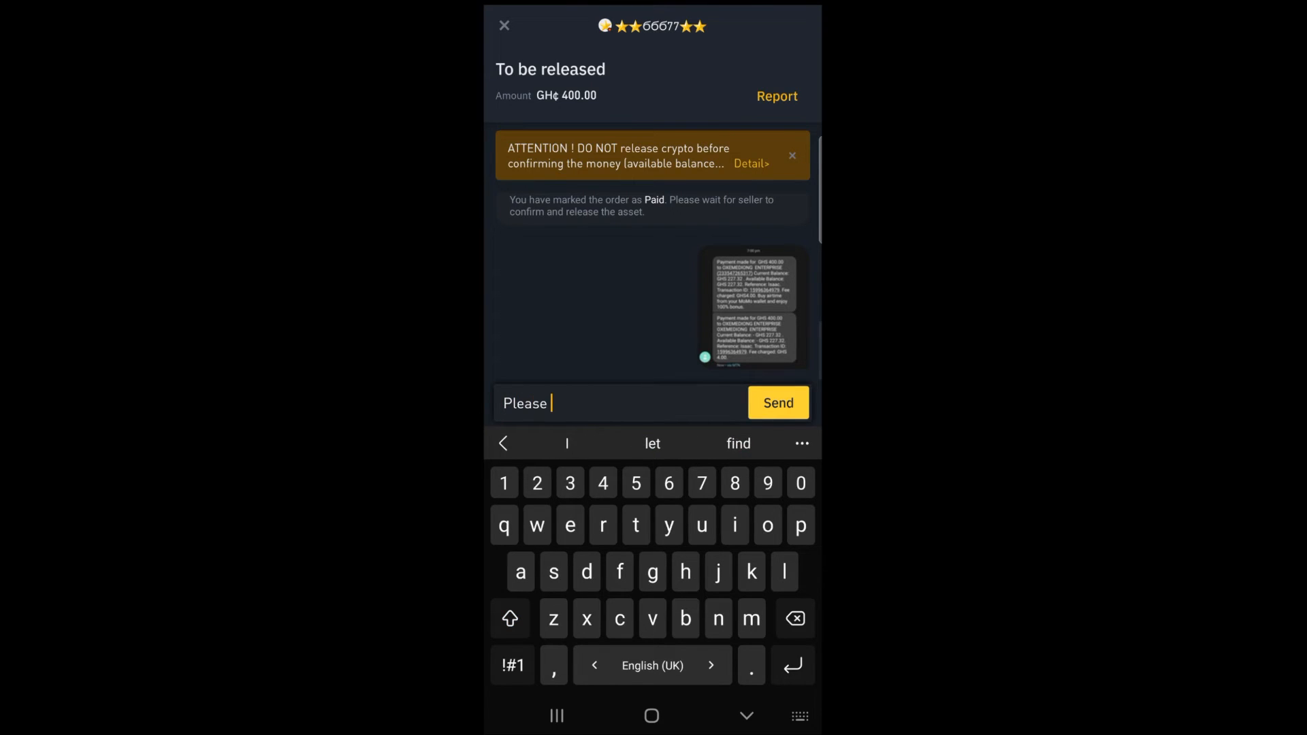
text(am don)
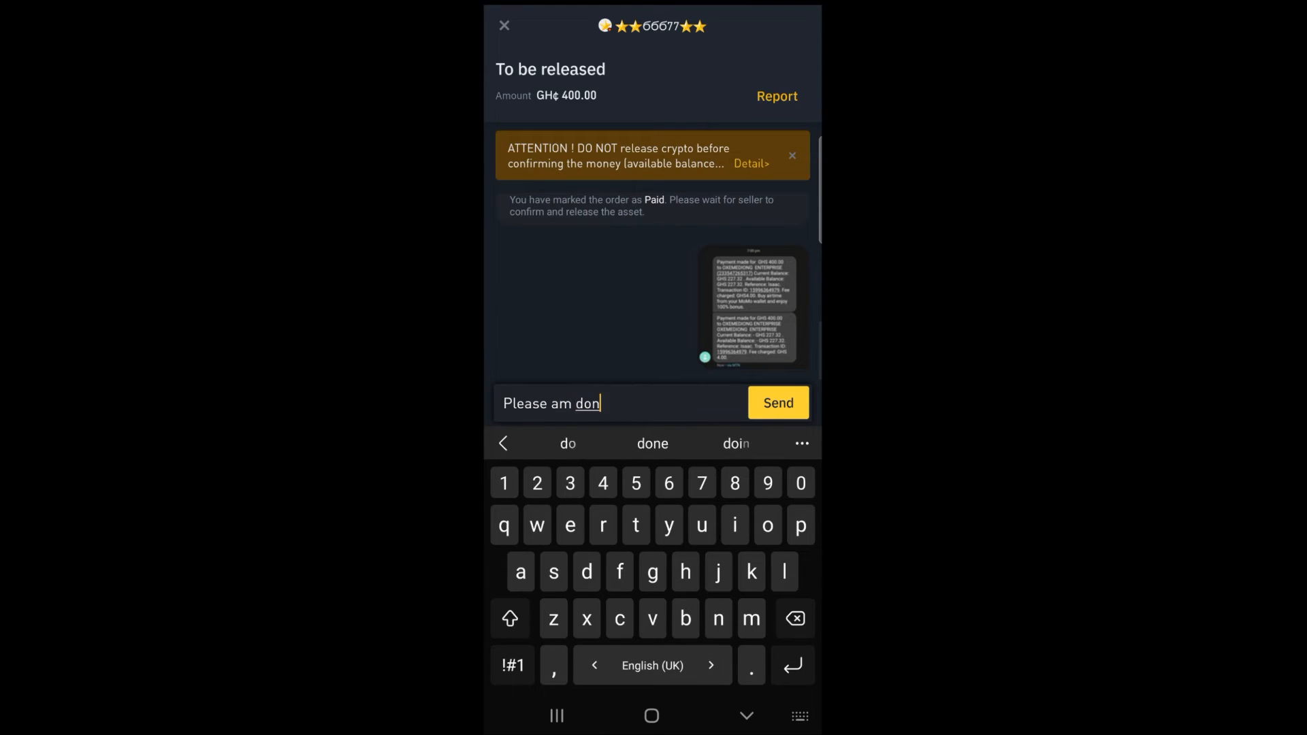
click(778, 404)
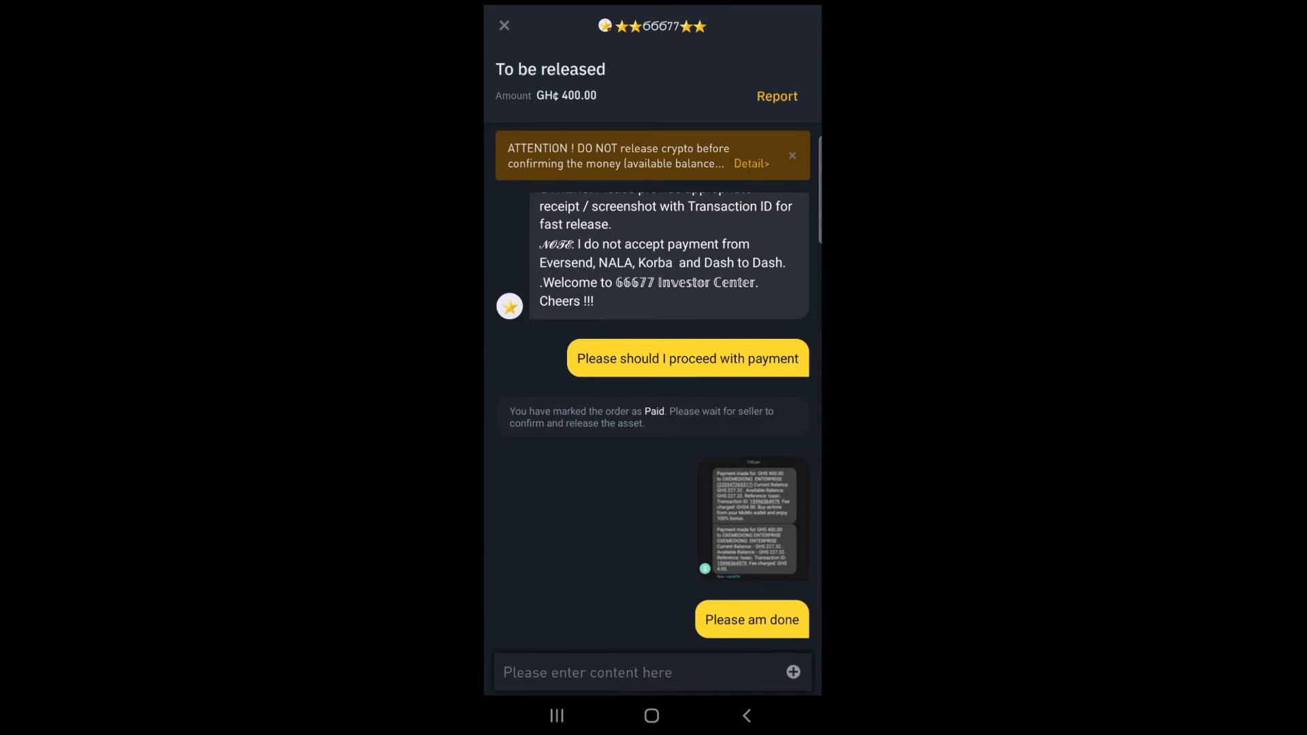
click(504, 24)
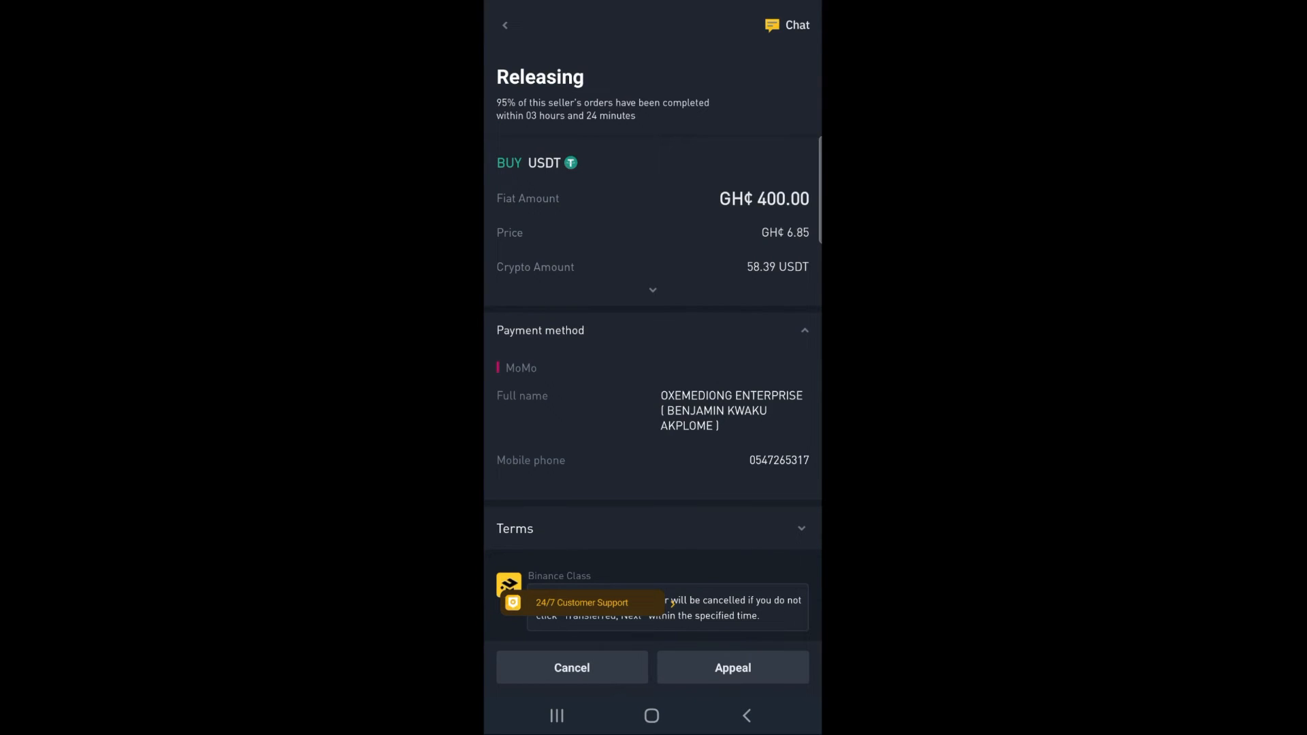
Step: Review the Releasing order page and reopen the seller conversation
scroll(down, 3)
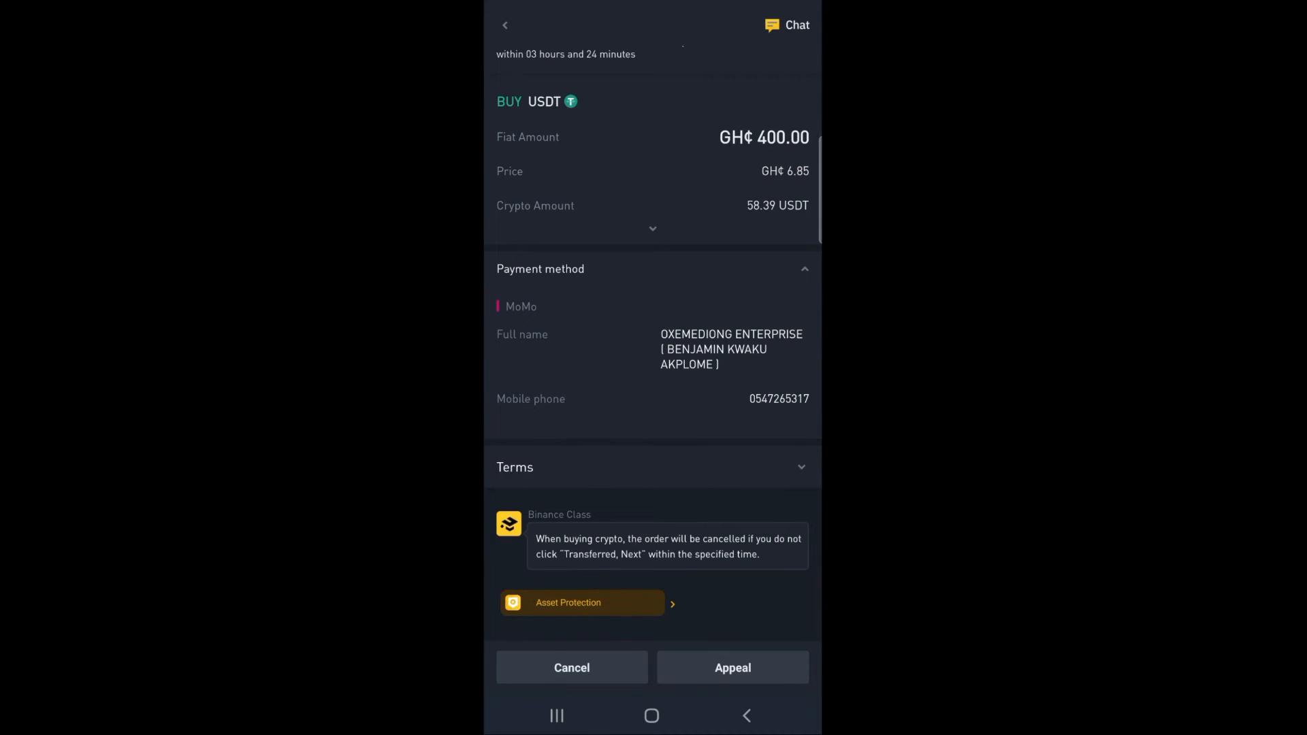
scroll(down, 3)
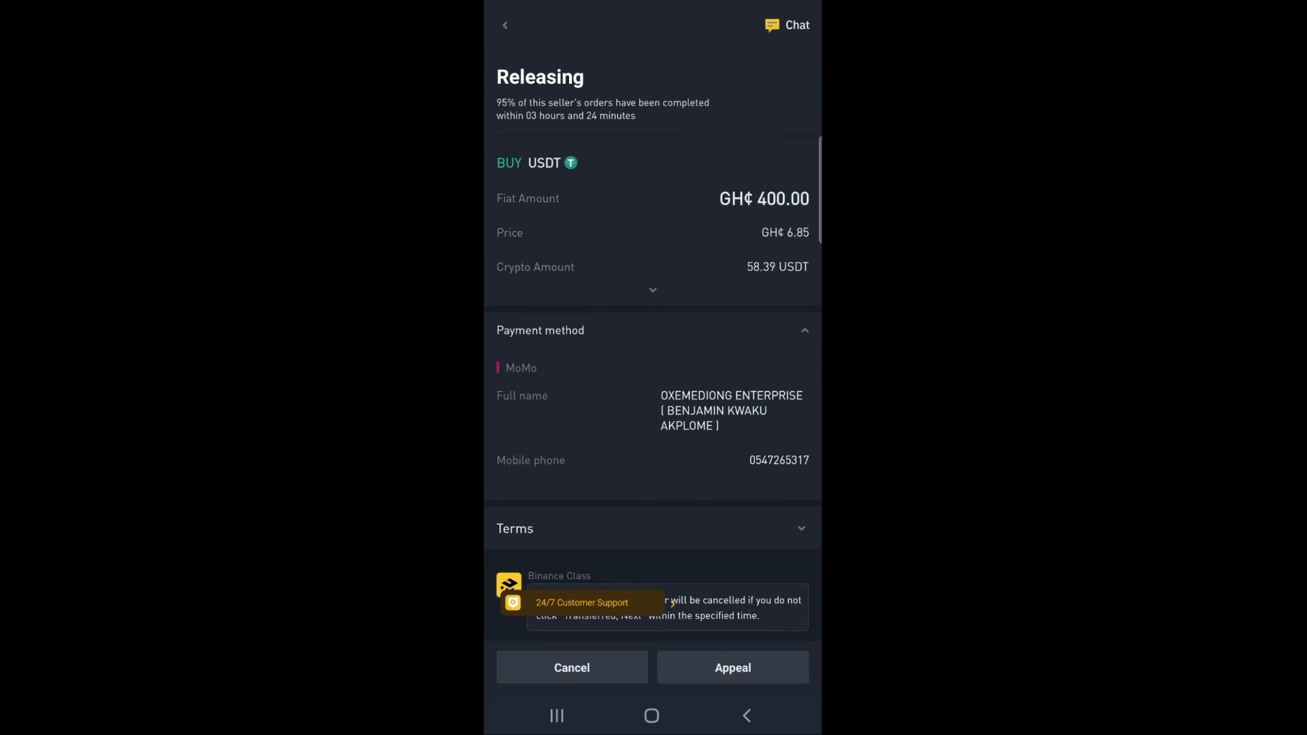
scroll(down, 3)
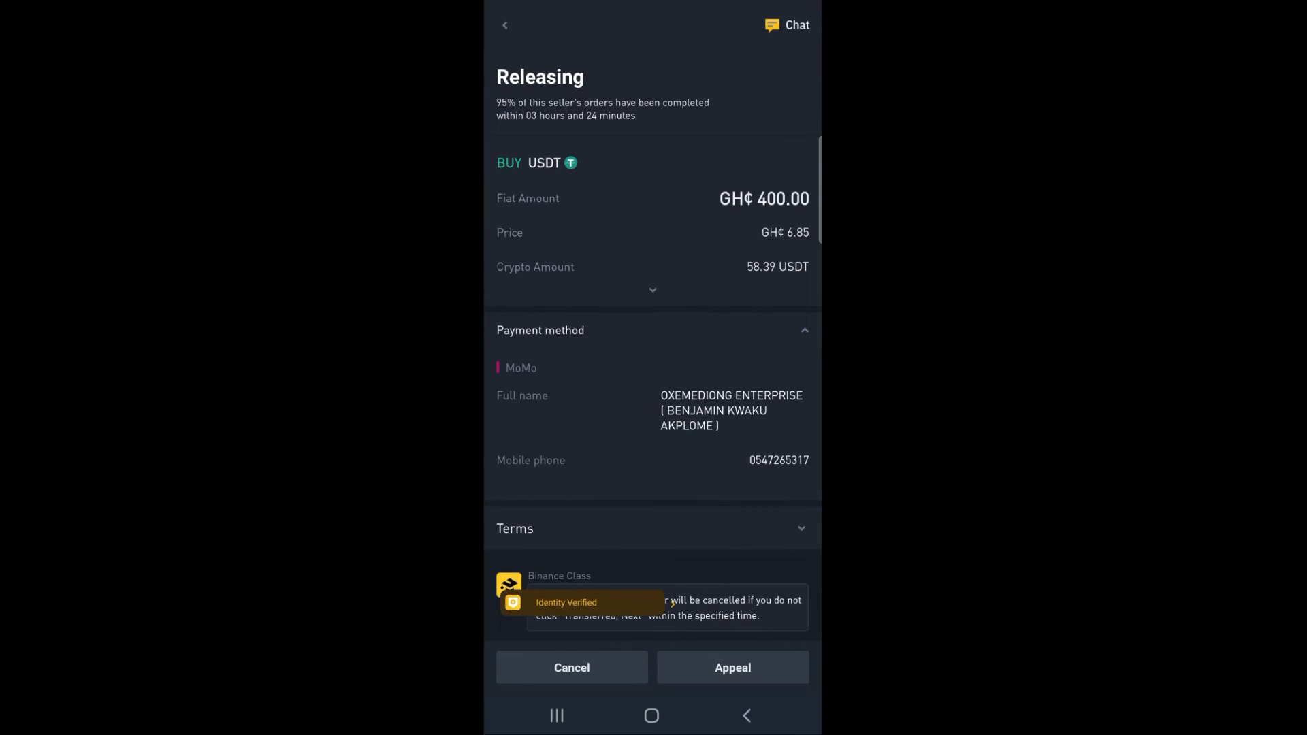
click(787, 25)
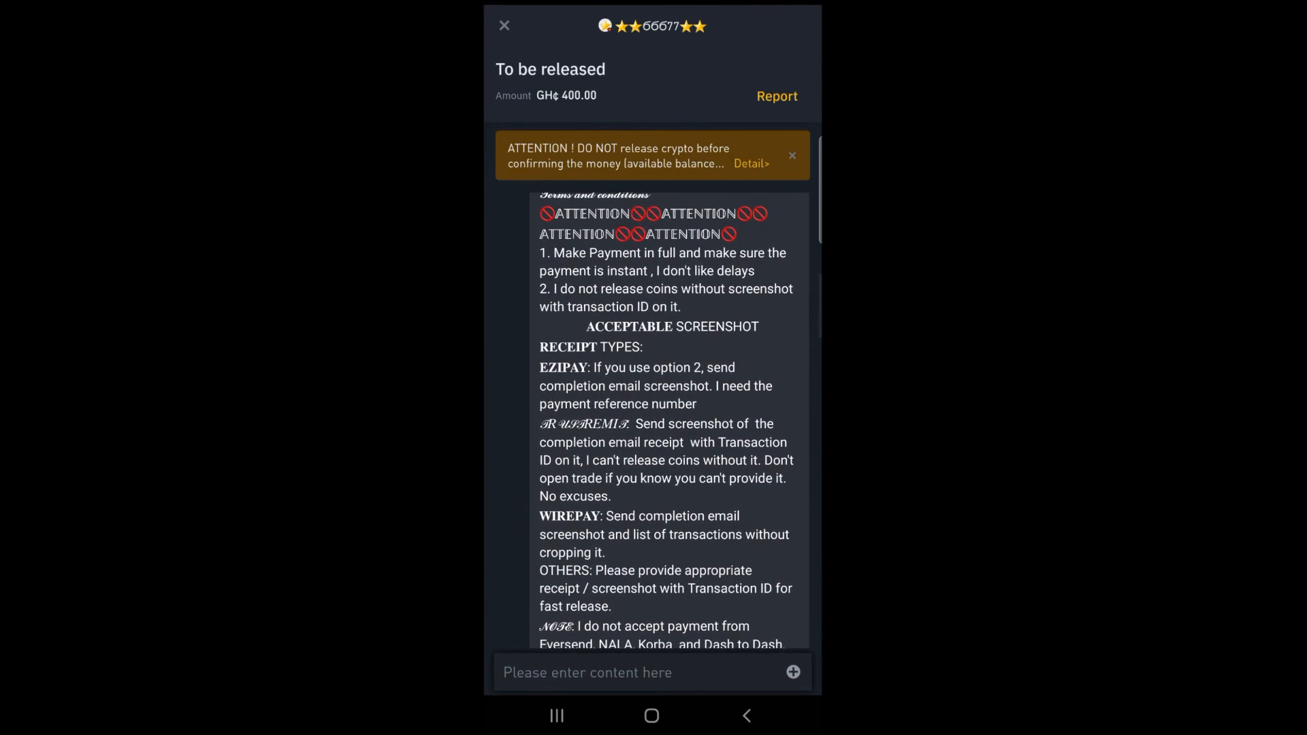
Step: Check the seller chat for a reply, then close it back to the Releasing order
scroll(down, 3)
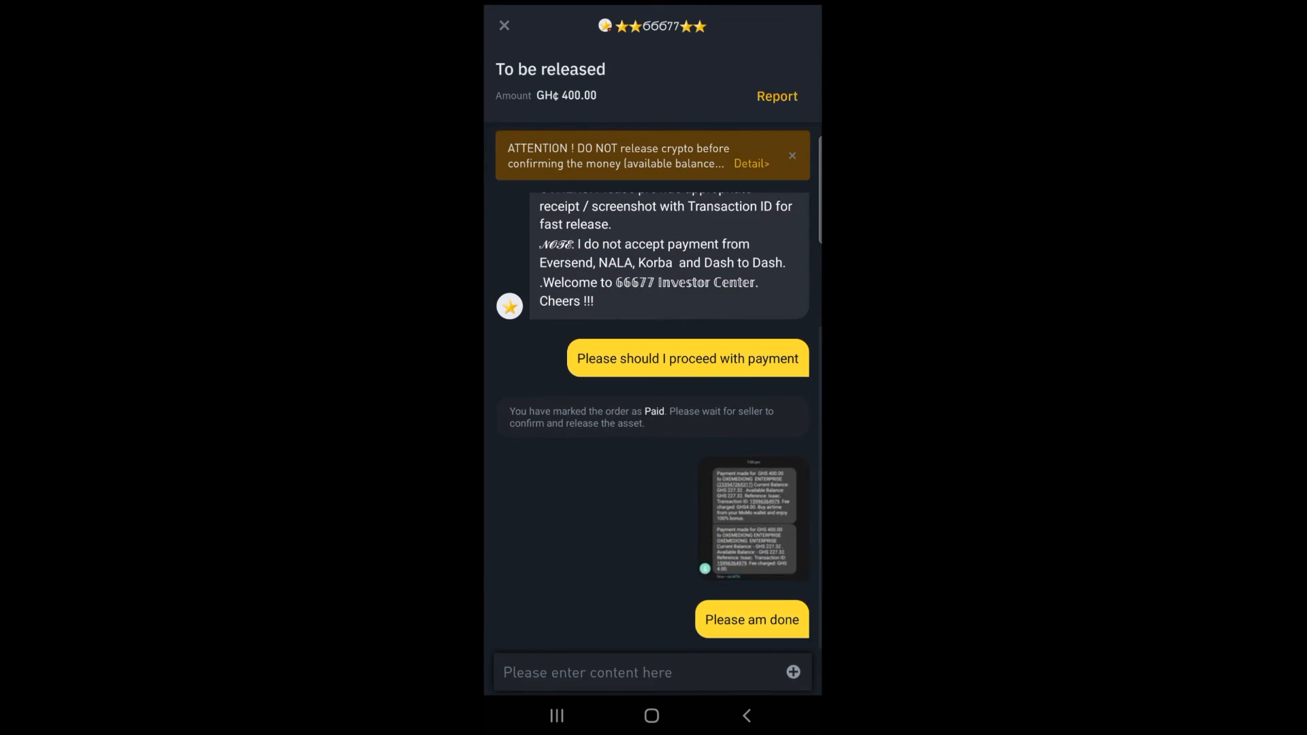
scroll(up, 3)
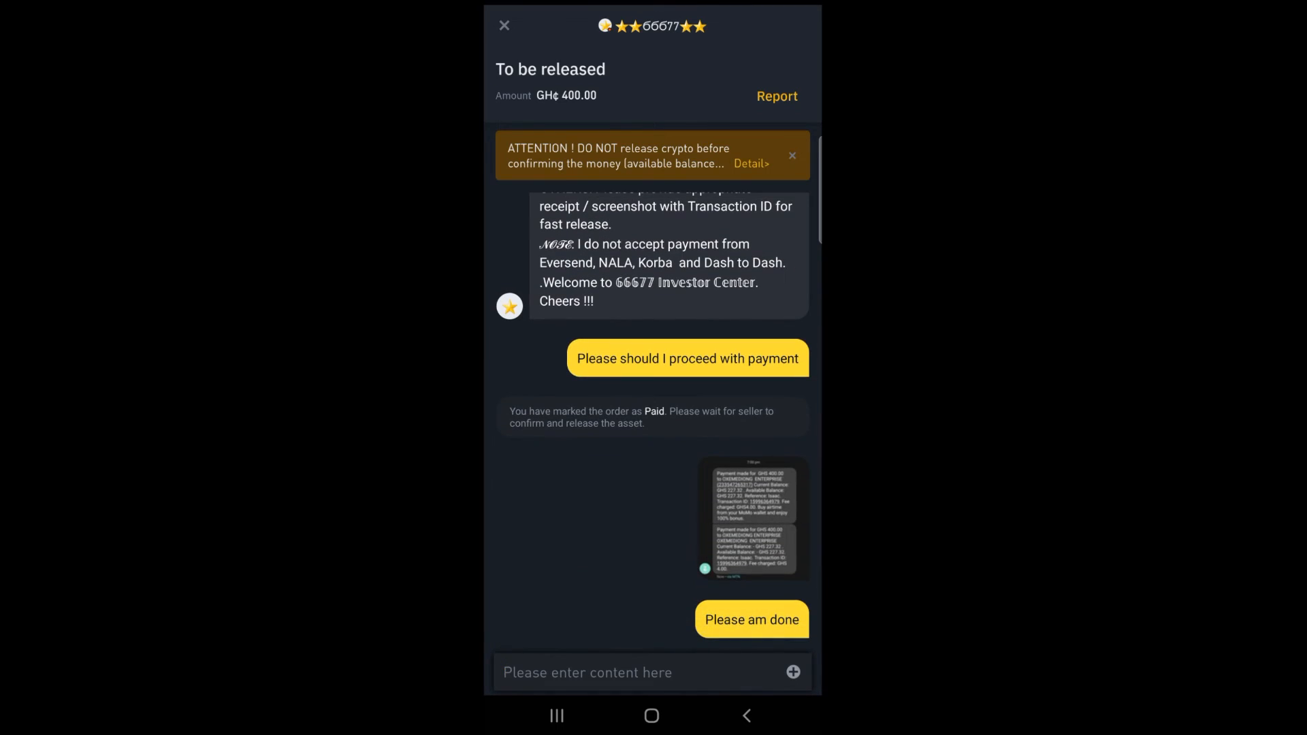
click(587, 672)
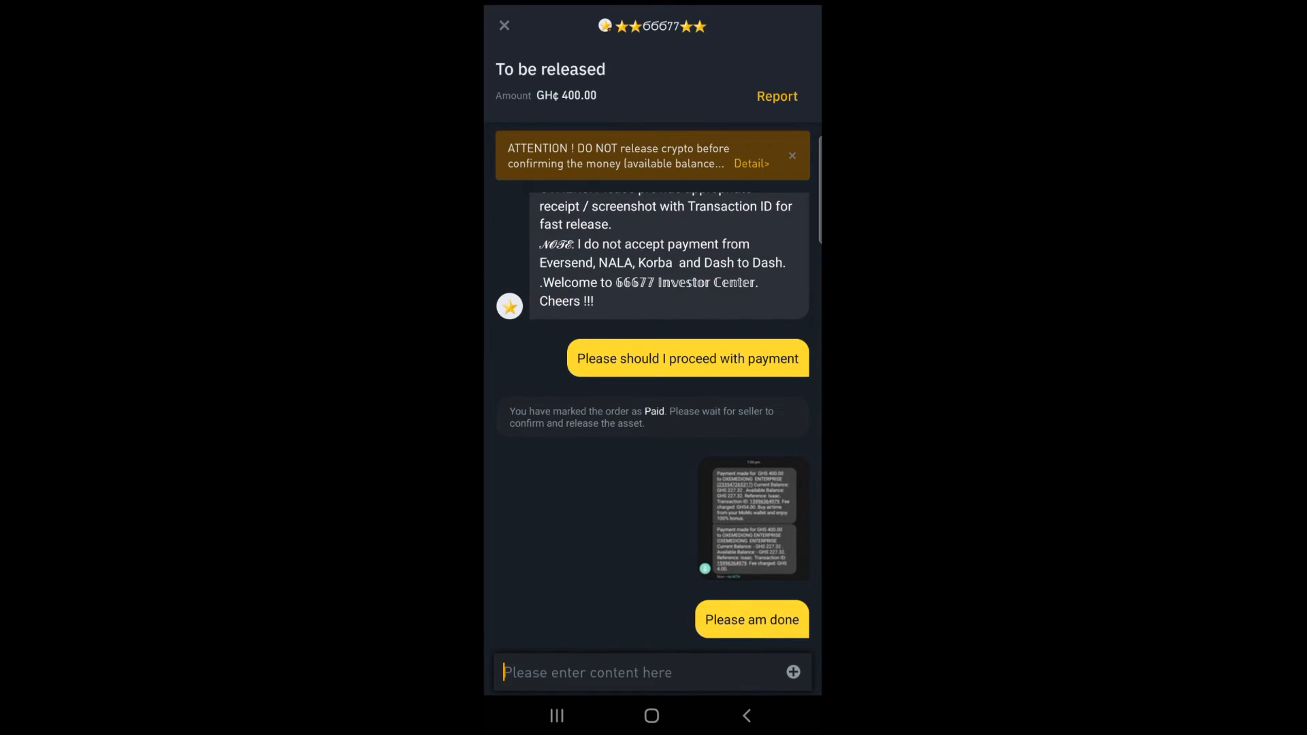
click(504, 24)
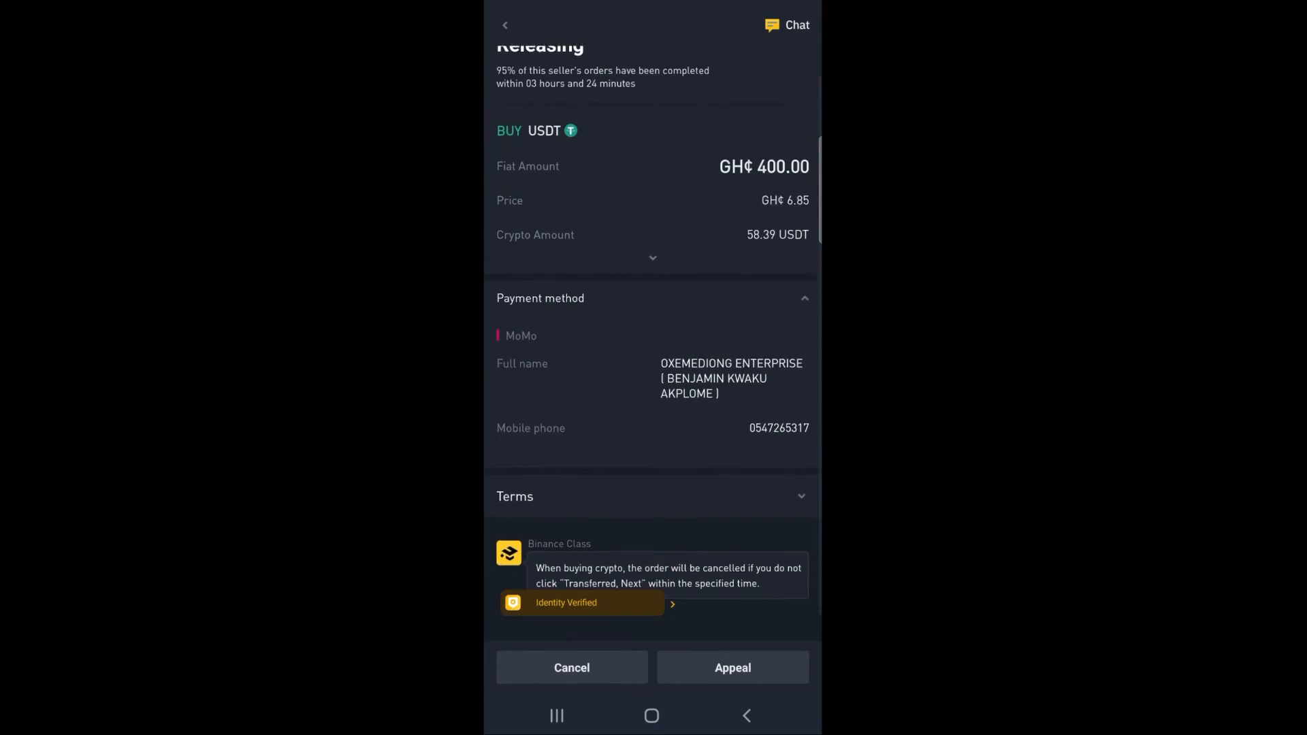
scroll(up, 3)
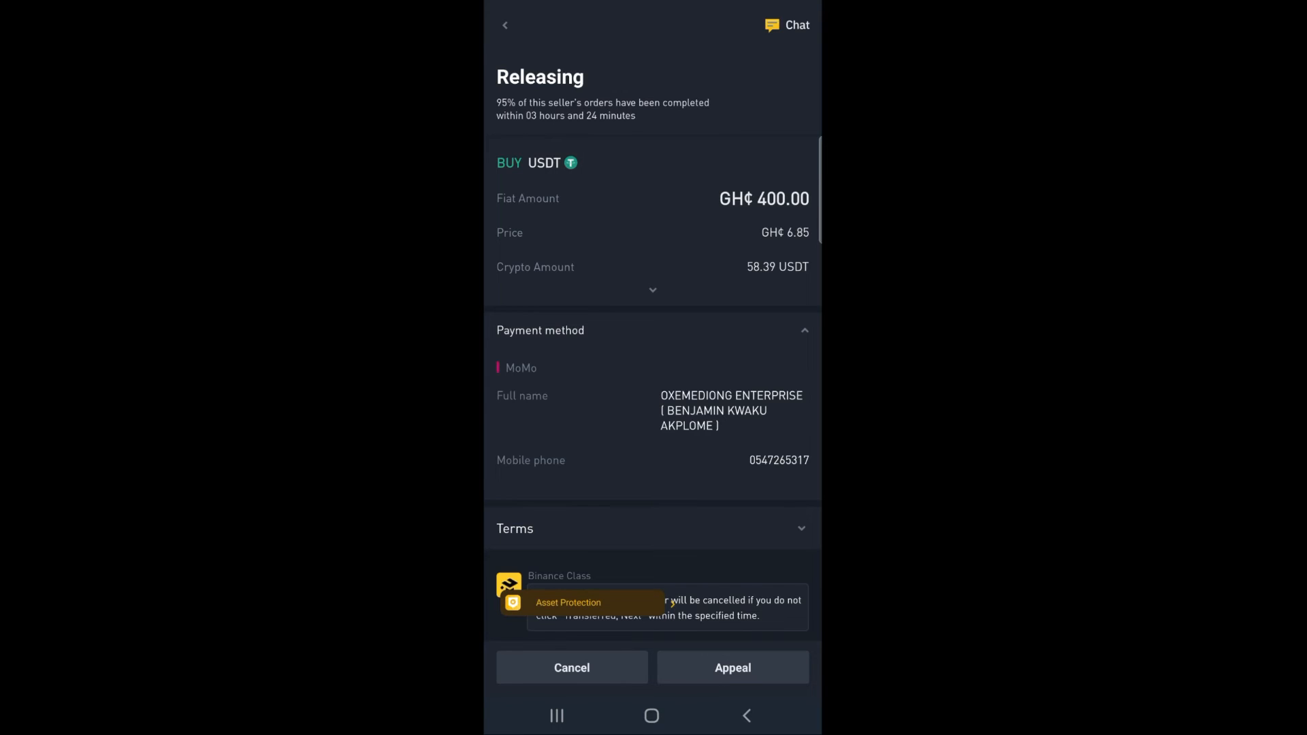
scroll(up, 3)
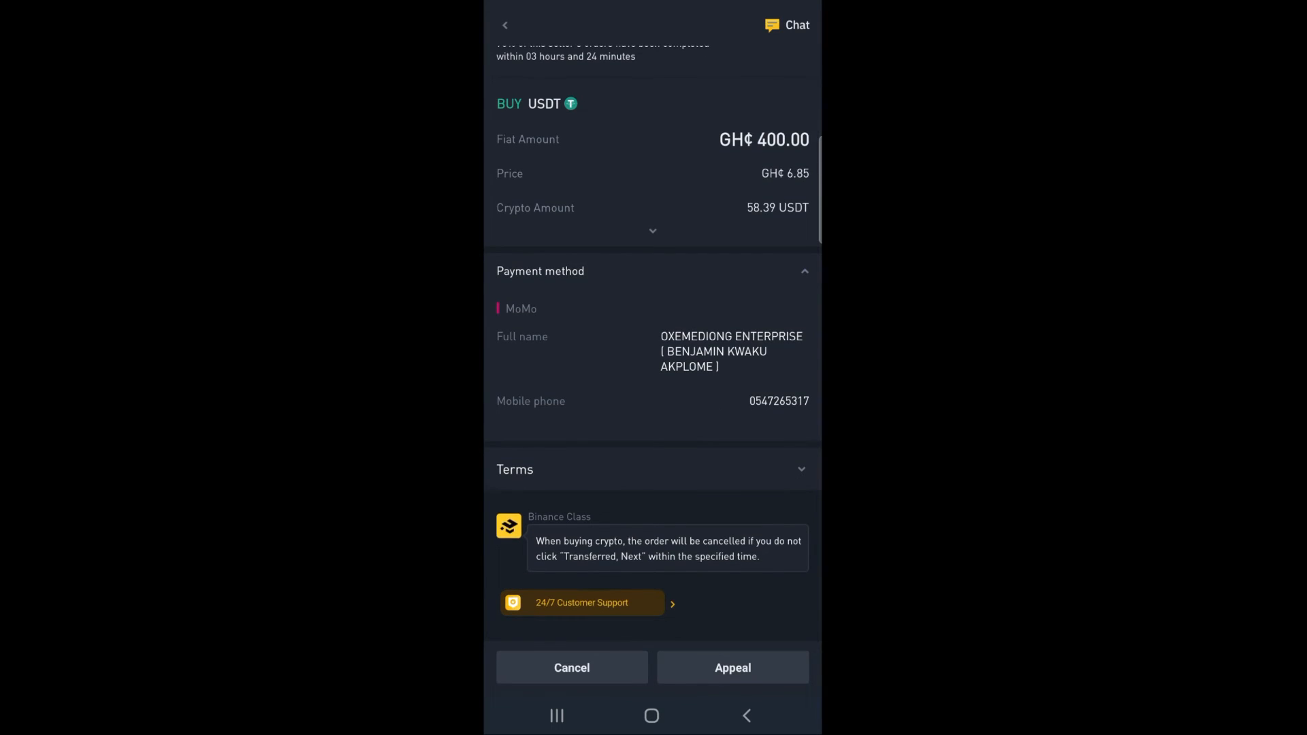
scroll(up, 3)
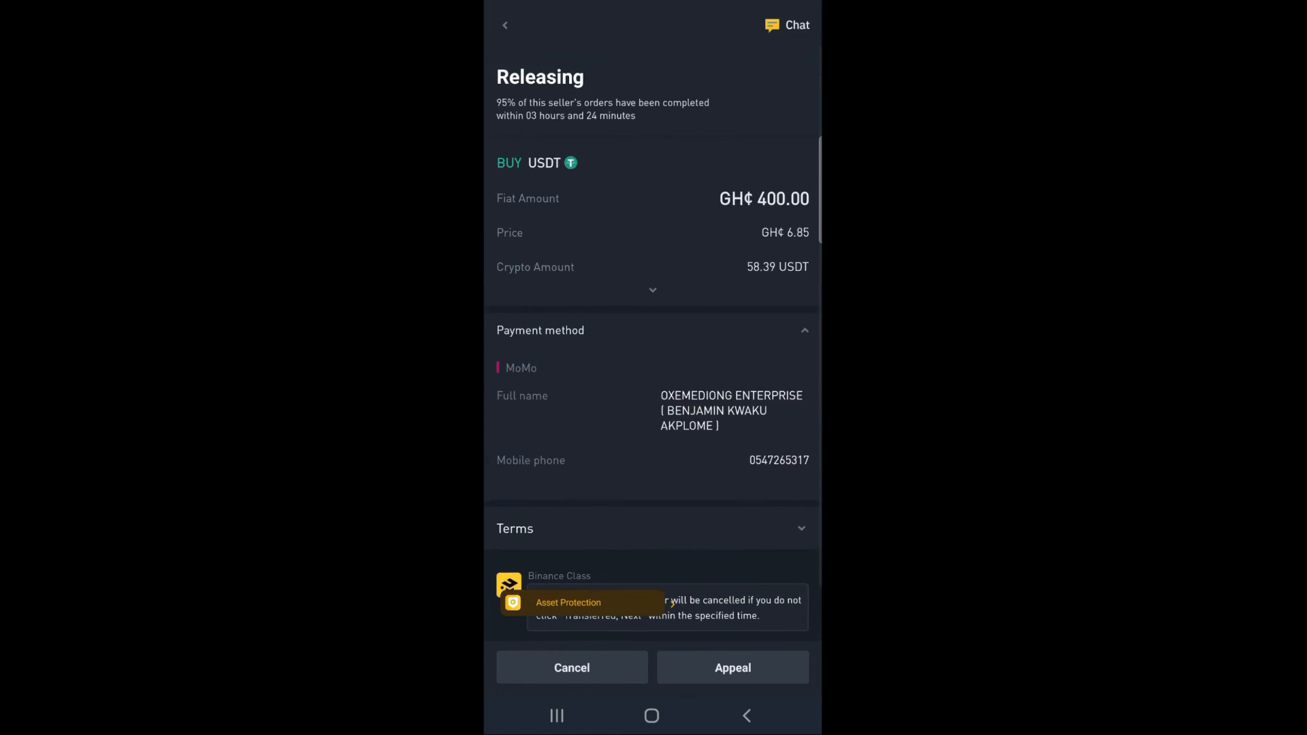
scroll(down, 3)
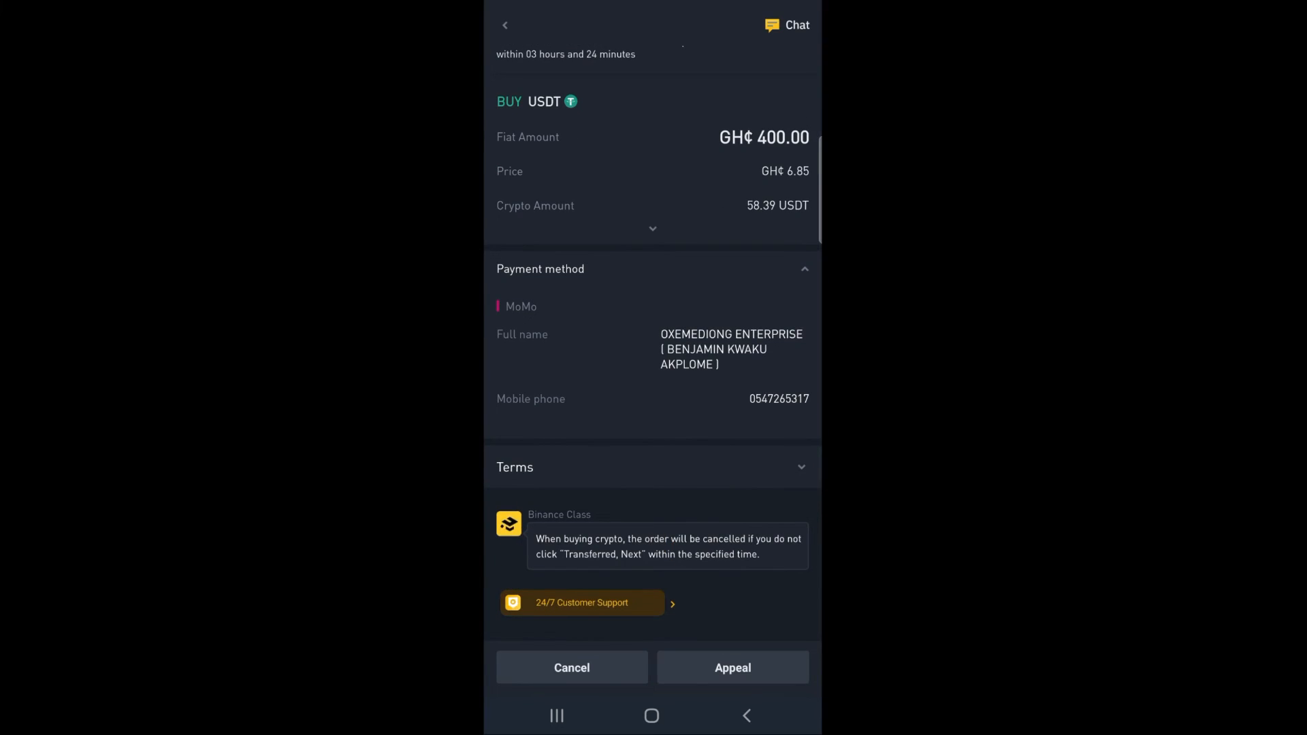
scroll(up, 3)
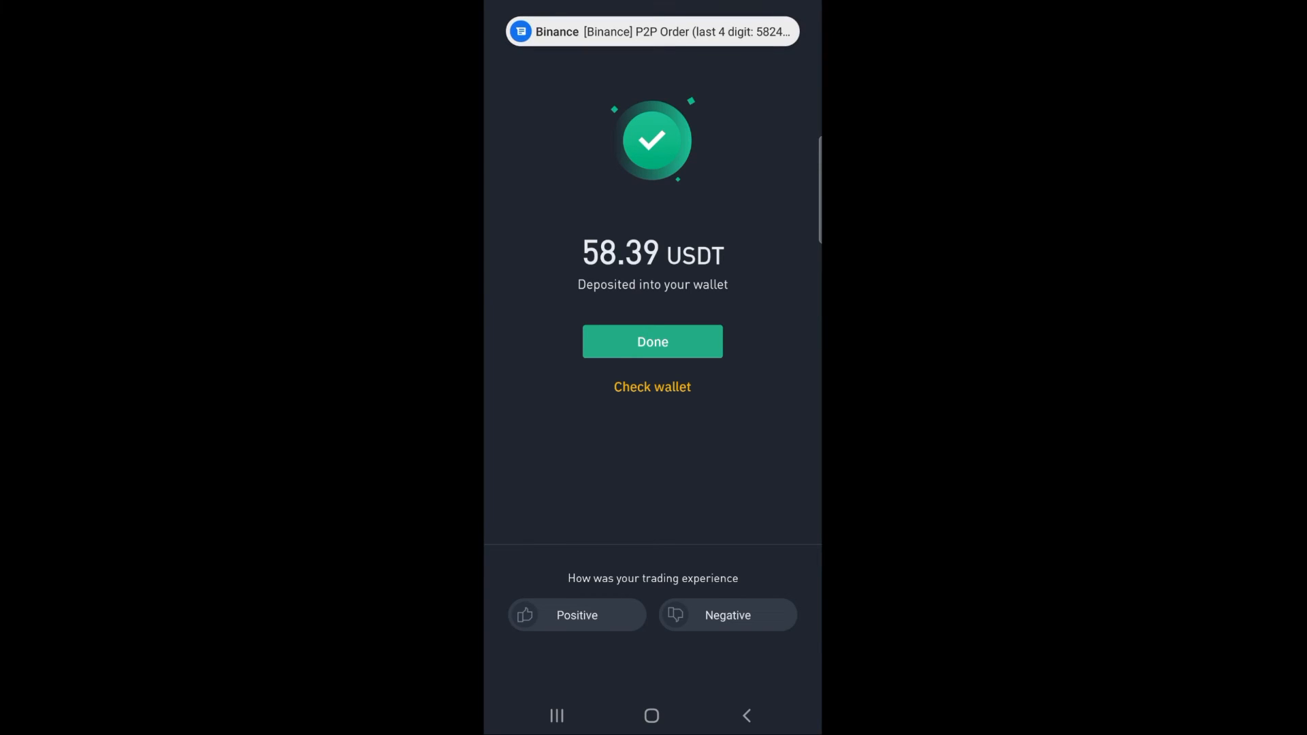
Step: Leave Positive feedback and view the Order completed summary for 58.39 USDT
click(652, 342)
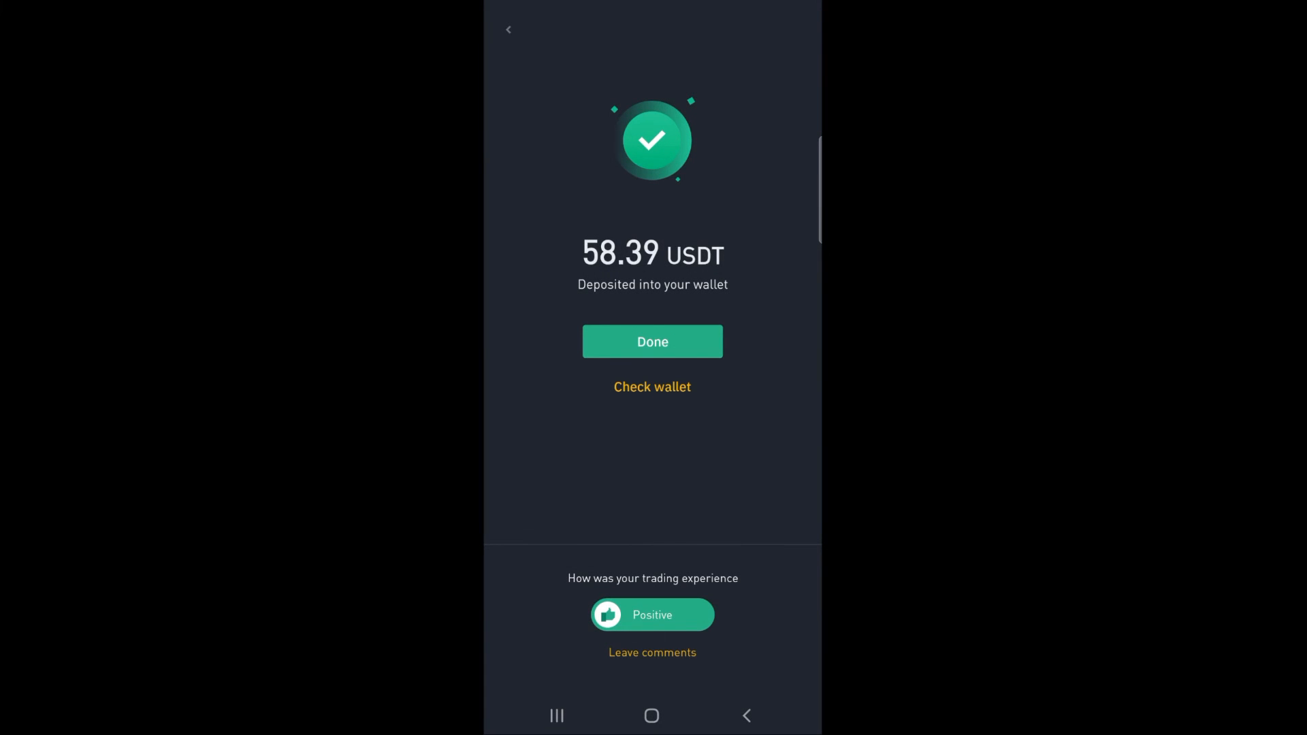
click(653, 342)
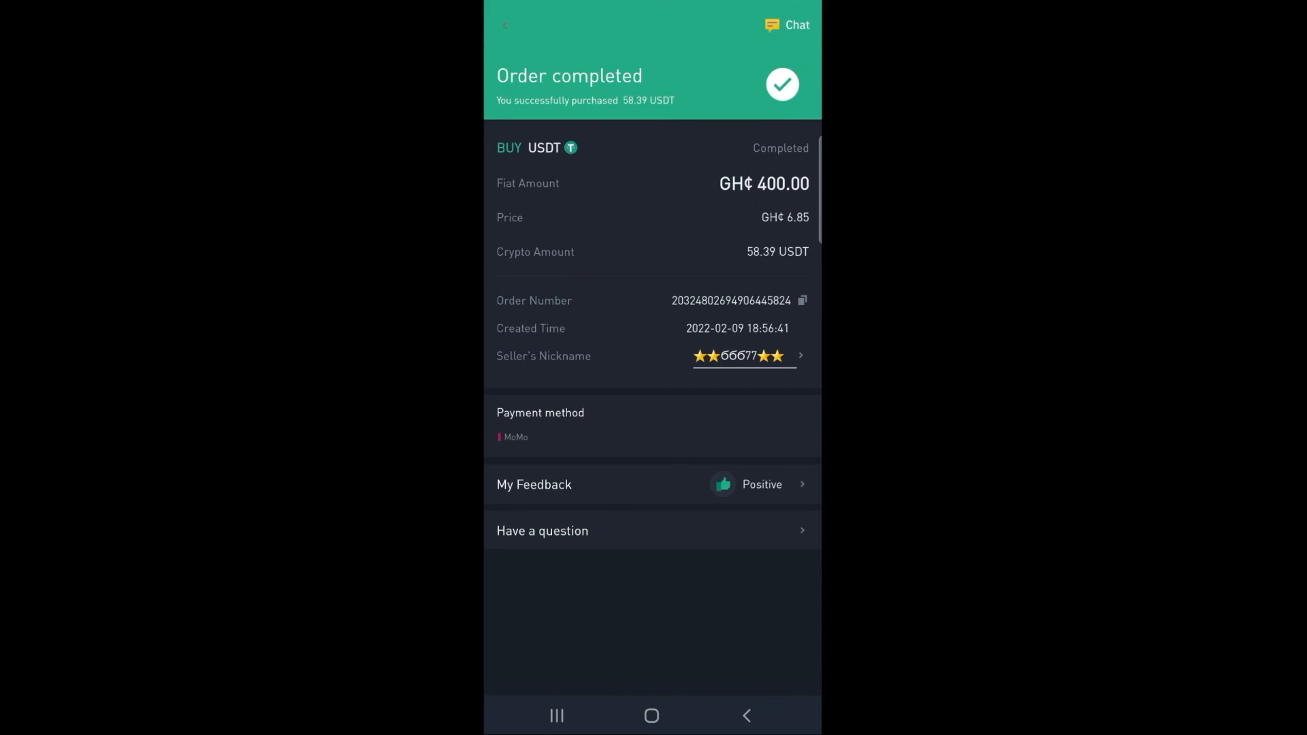
Step: Leave the completed order and view the Funding wallet's available balances
click(507, 25)
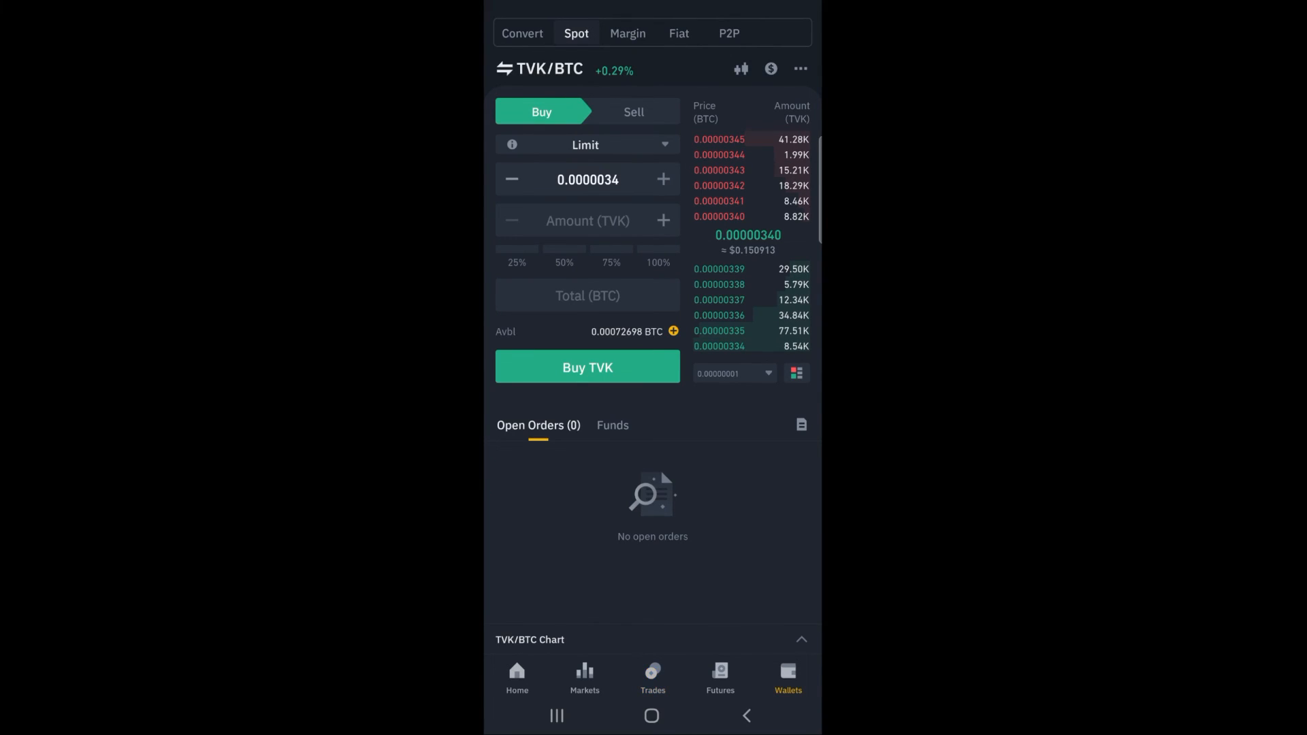
click(787, 677)
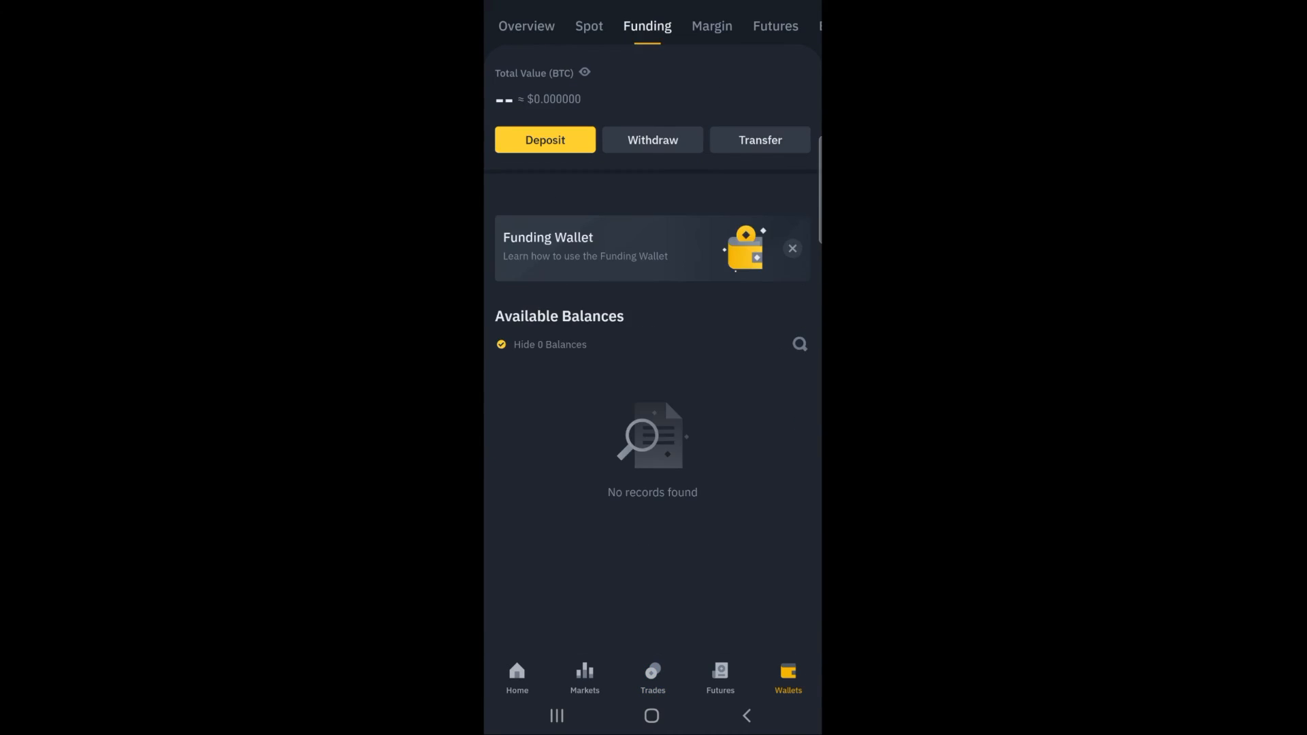